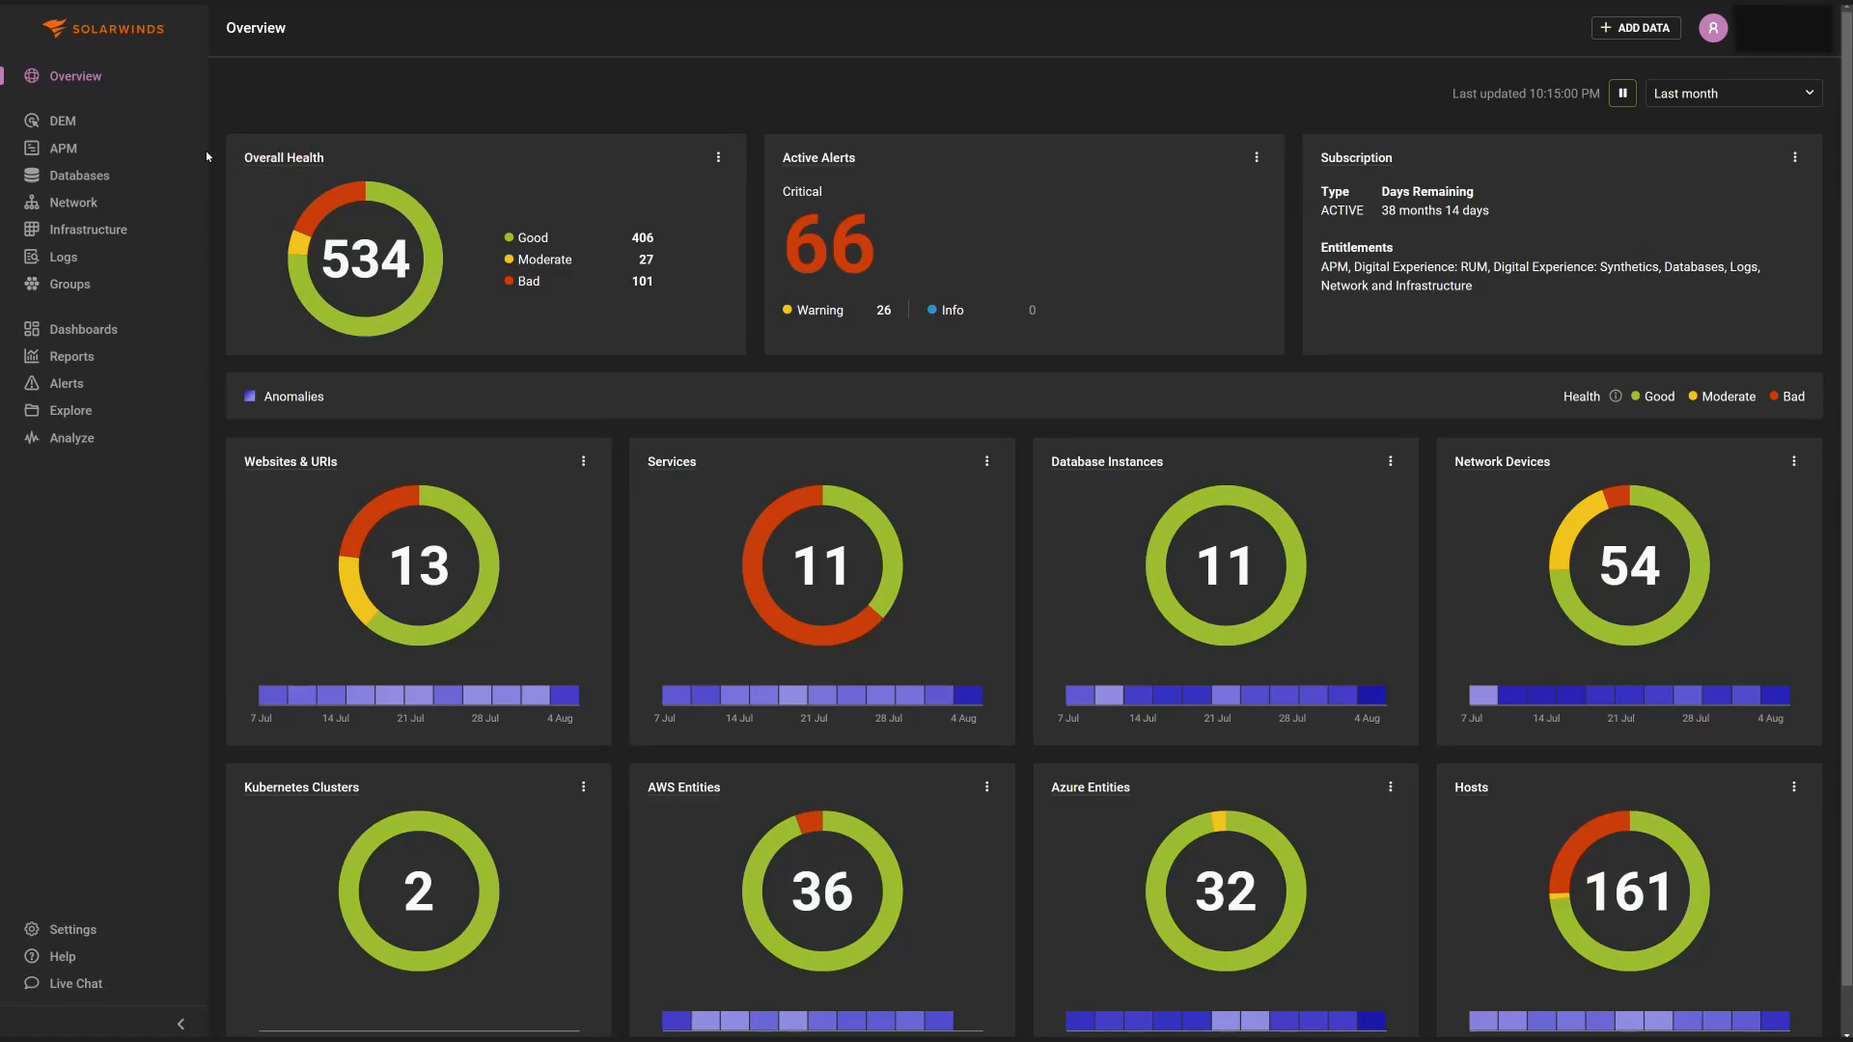
Step: Open the Digital Experience (DEM) overview listing all monitored websites
left_click(62, 120)
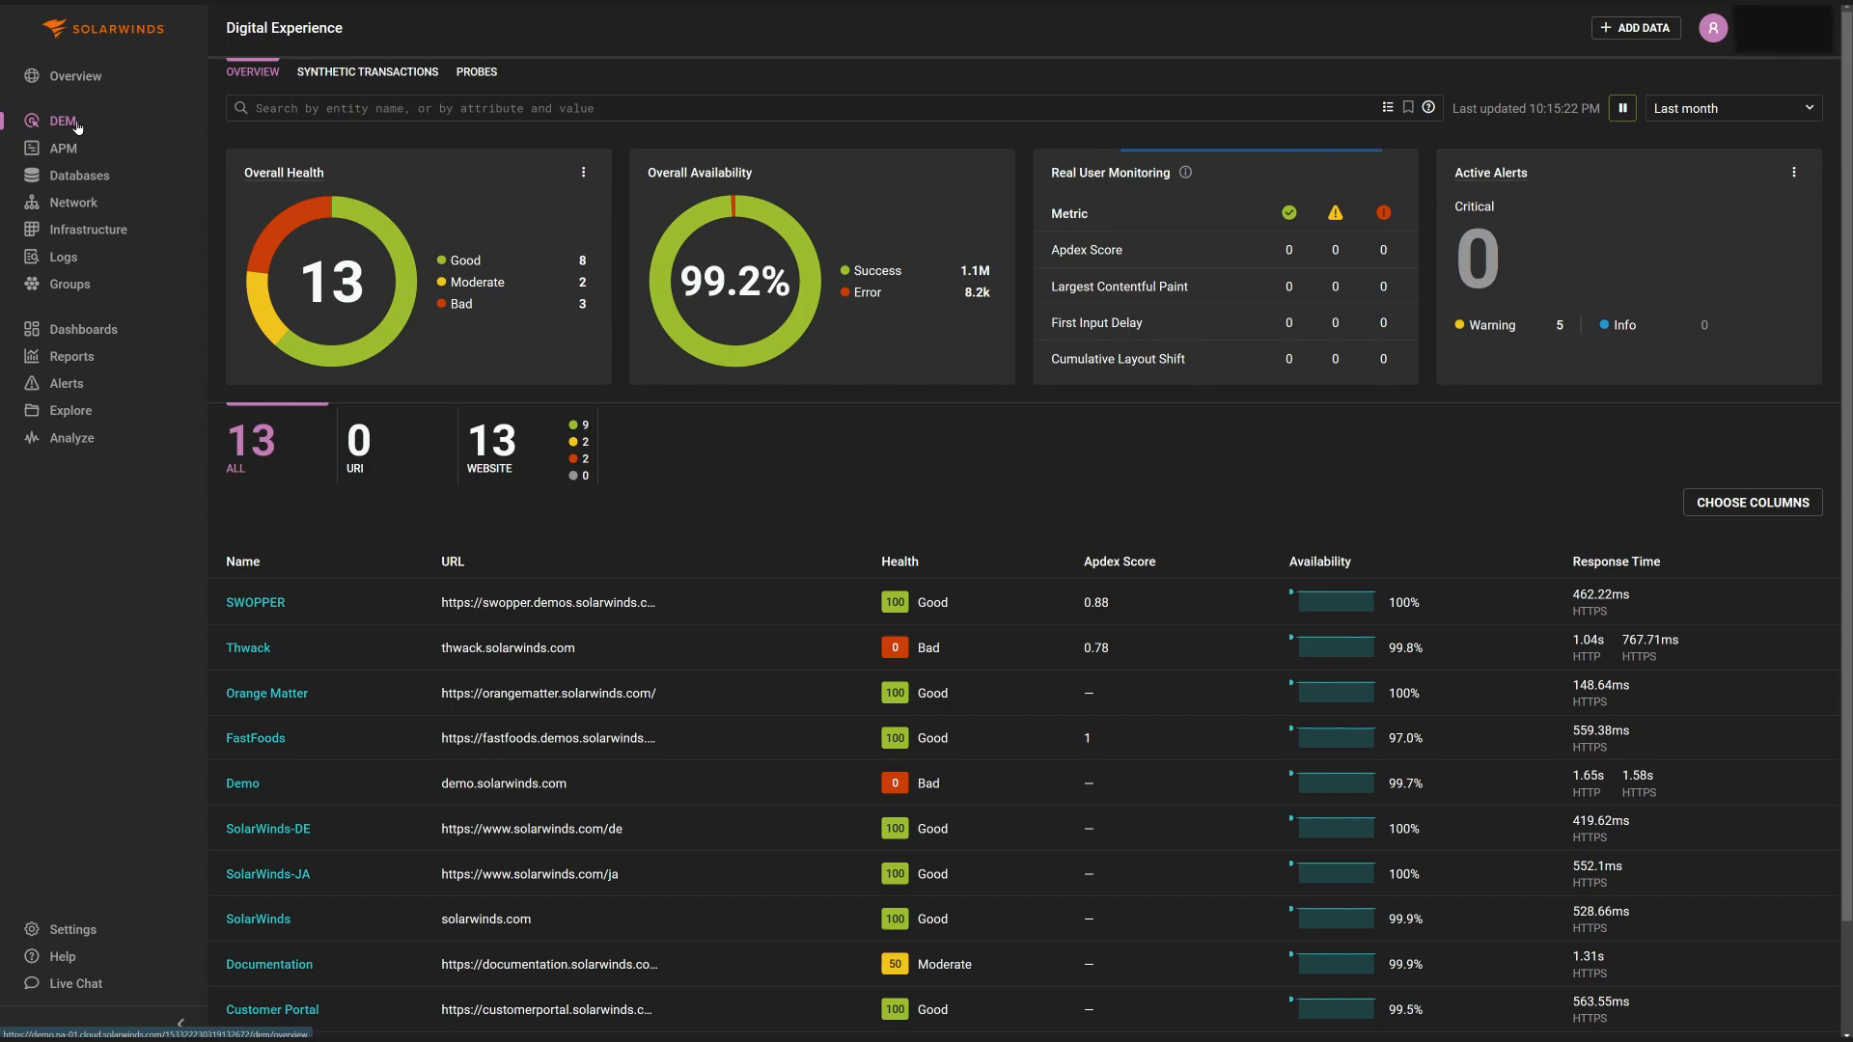
mouse_move(288, 716)
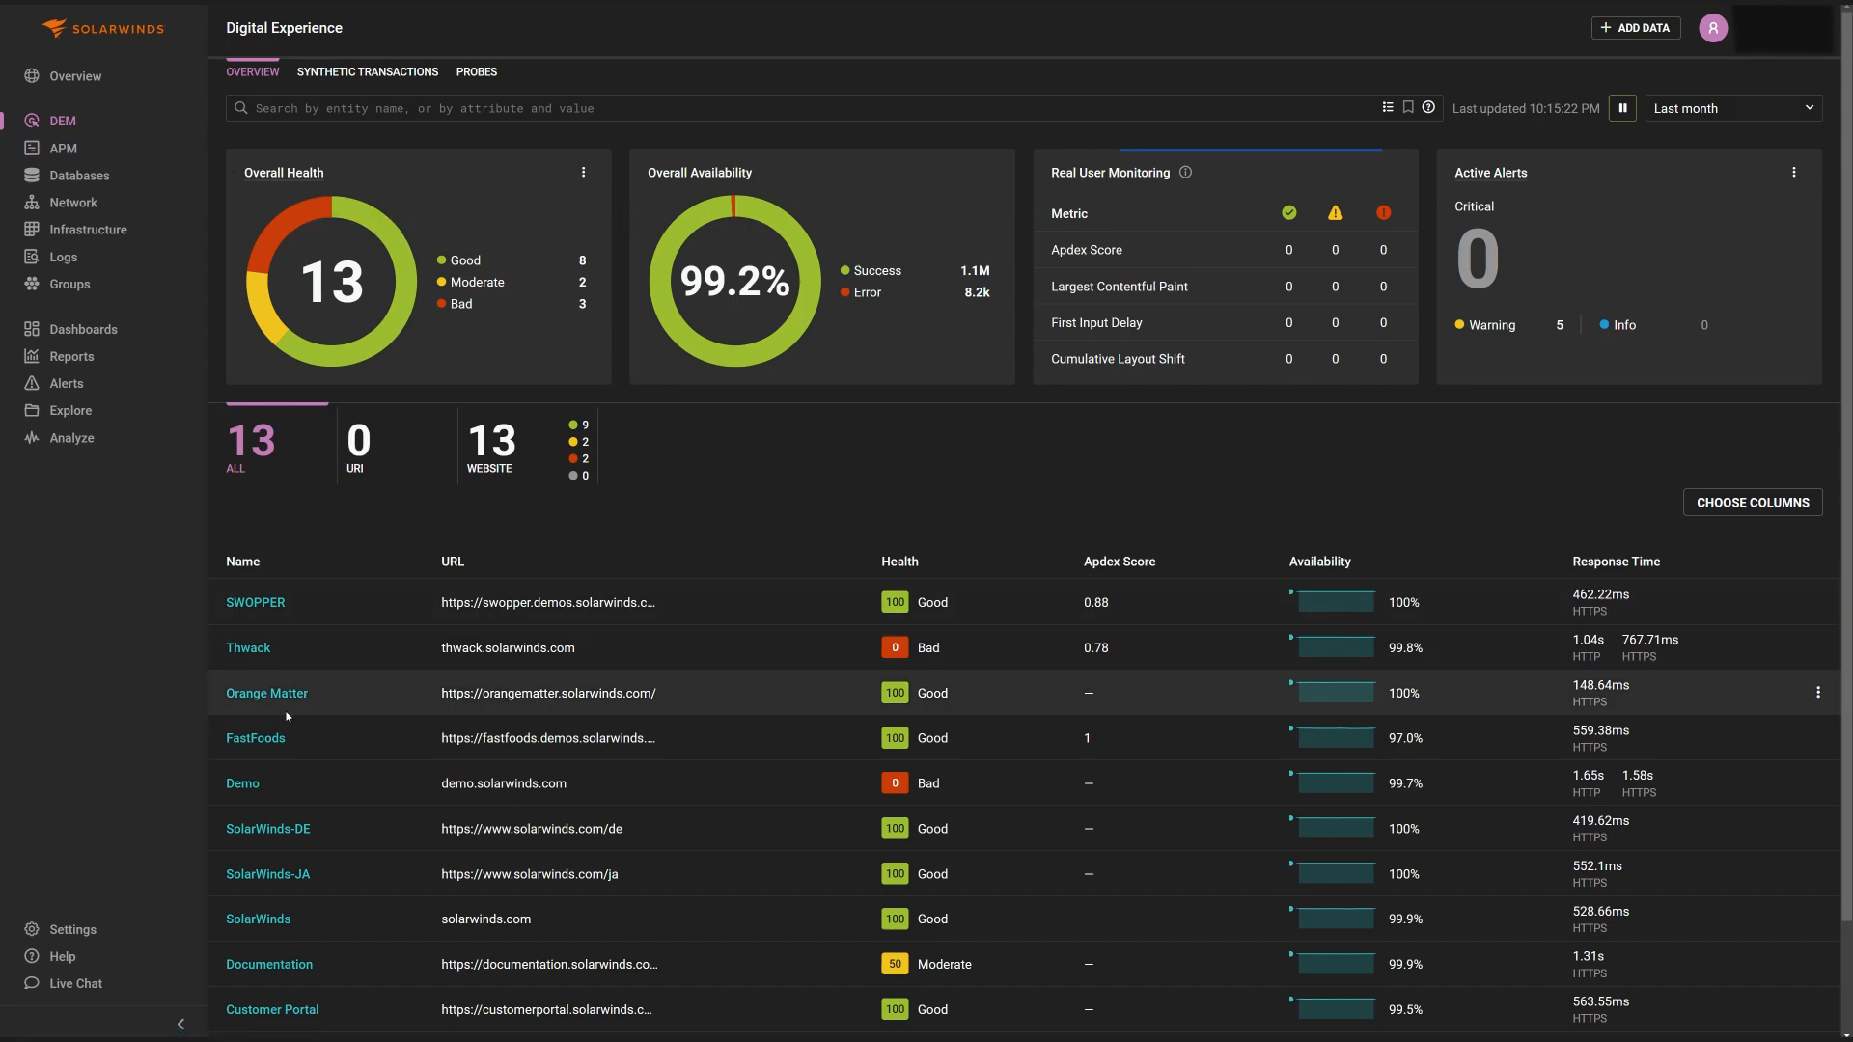
Step: Open the FastFoods website's RUM page and review web vitals, load times, countries and page views
left_click(255, 738)
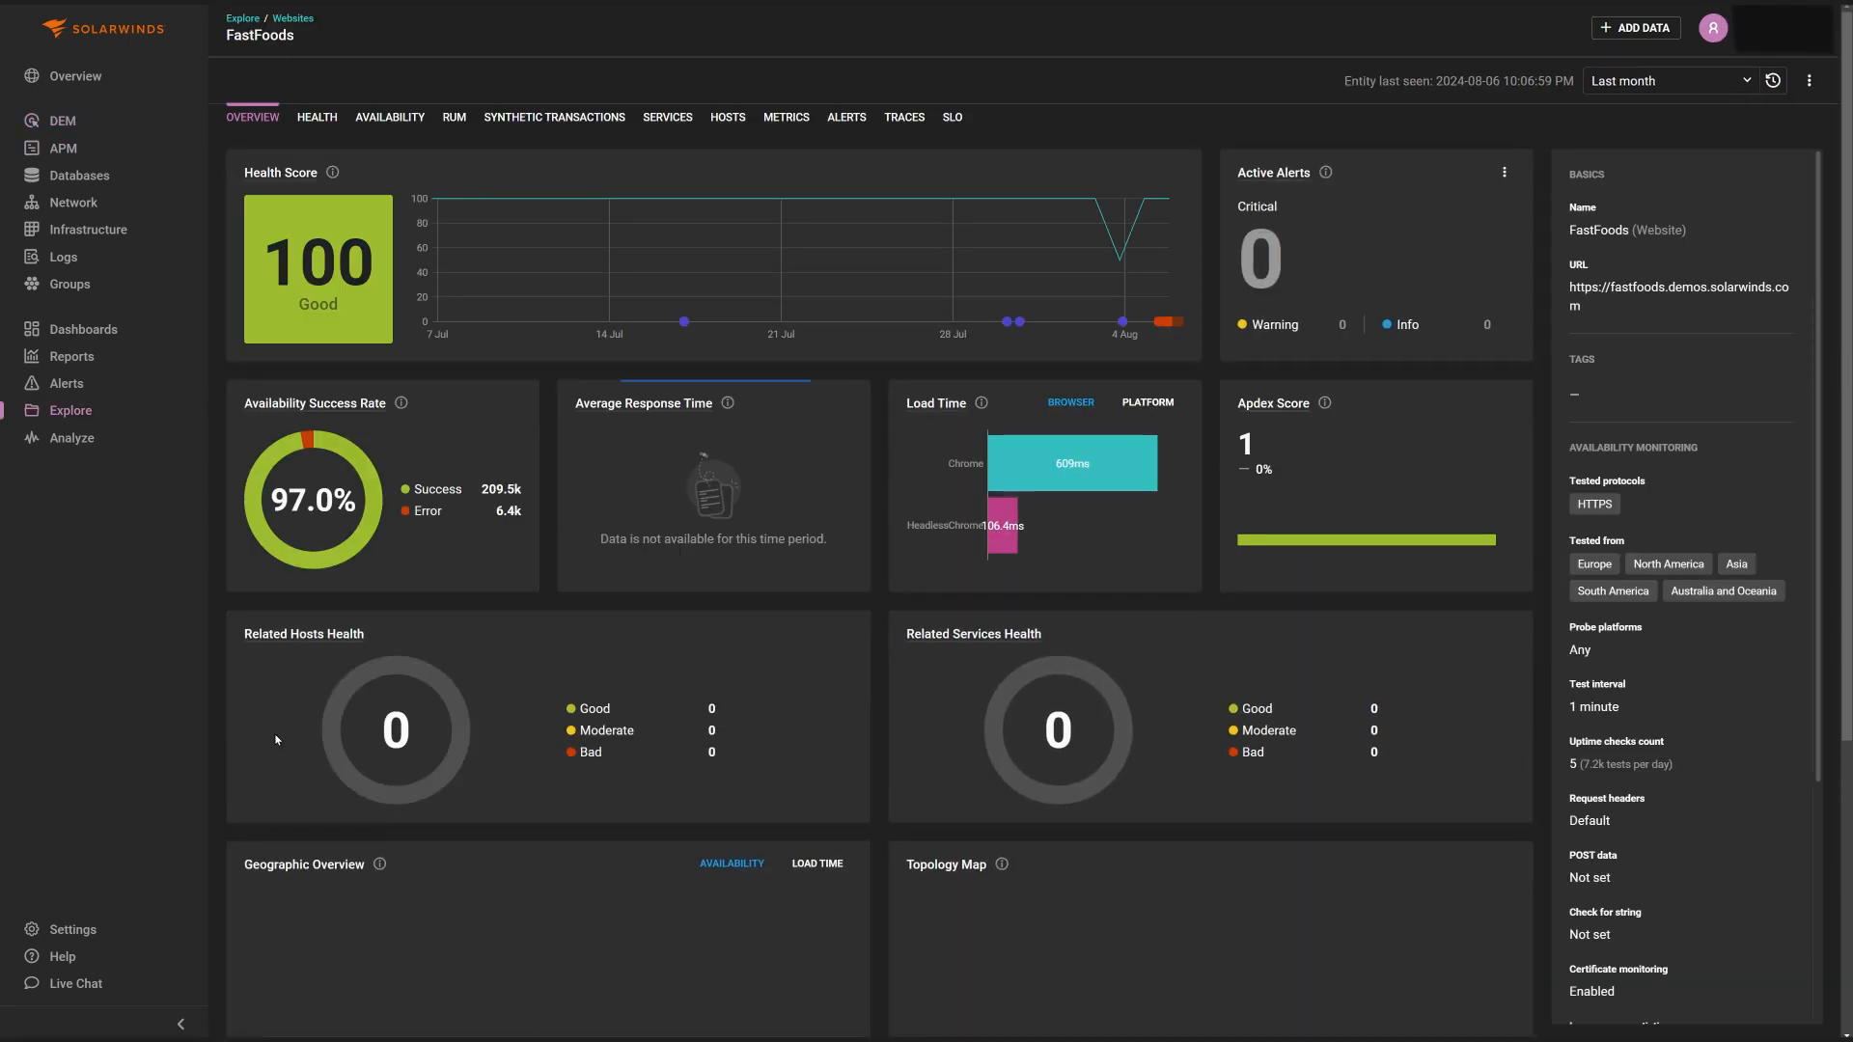
mouse_move(311, 189)
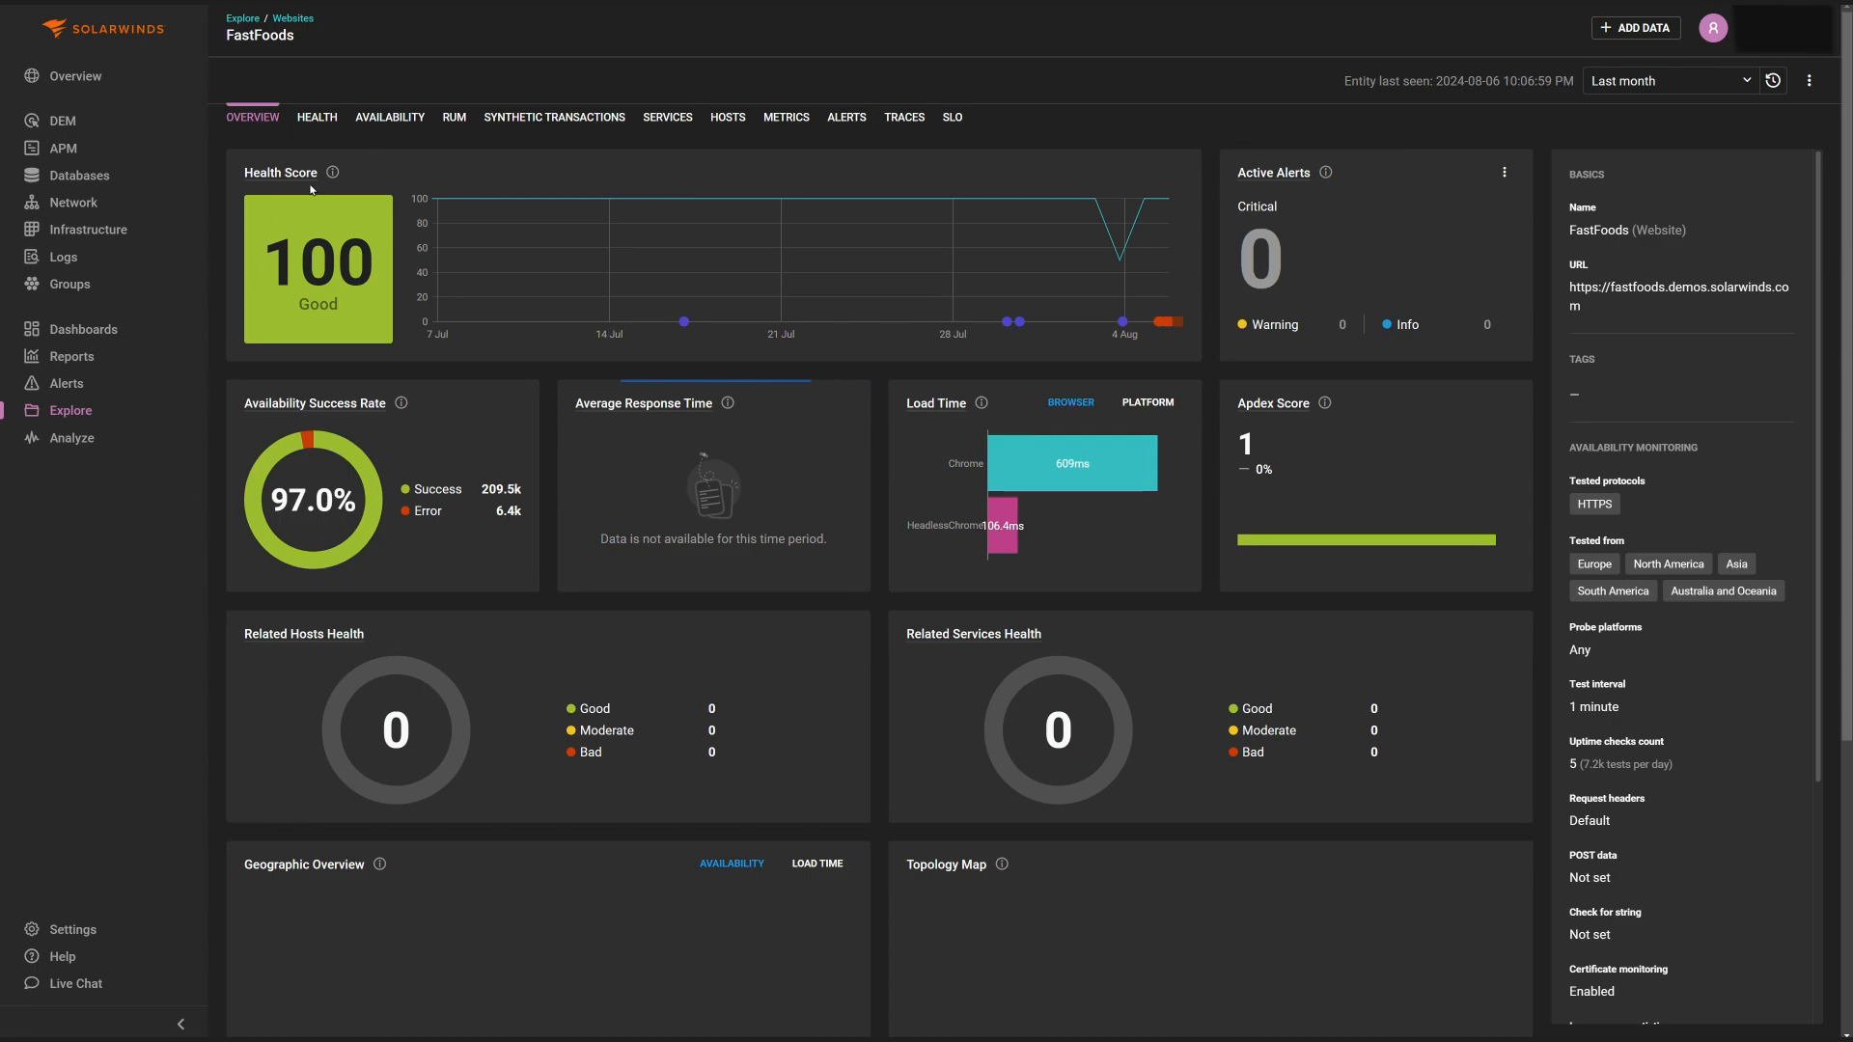
left_click(454, 117)
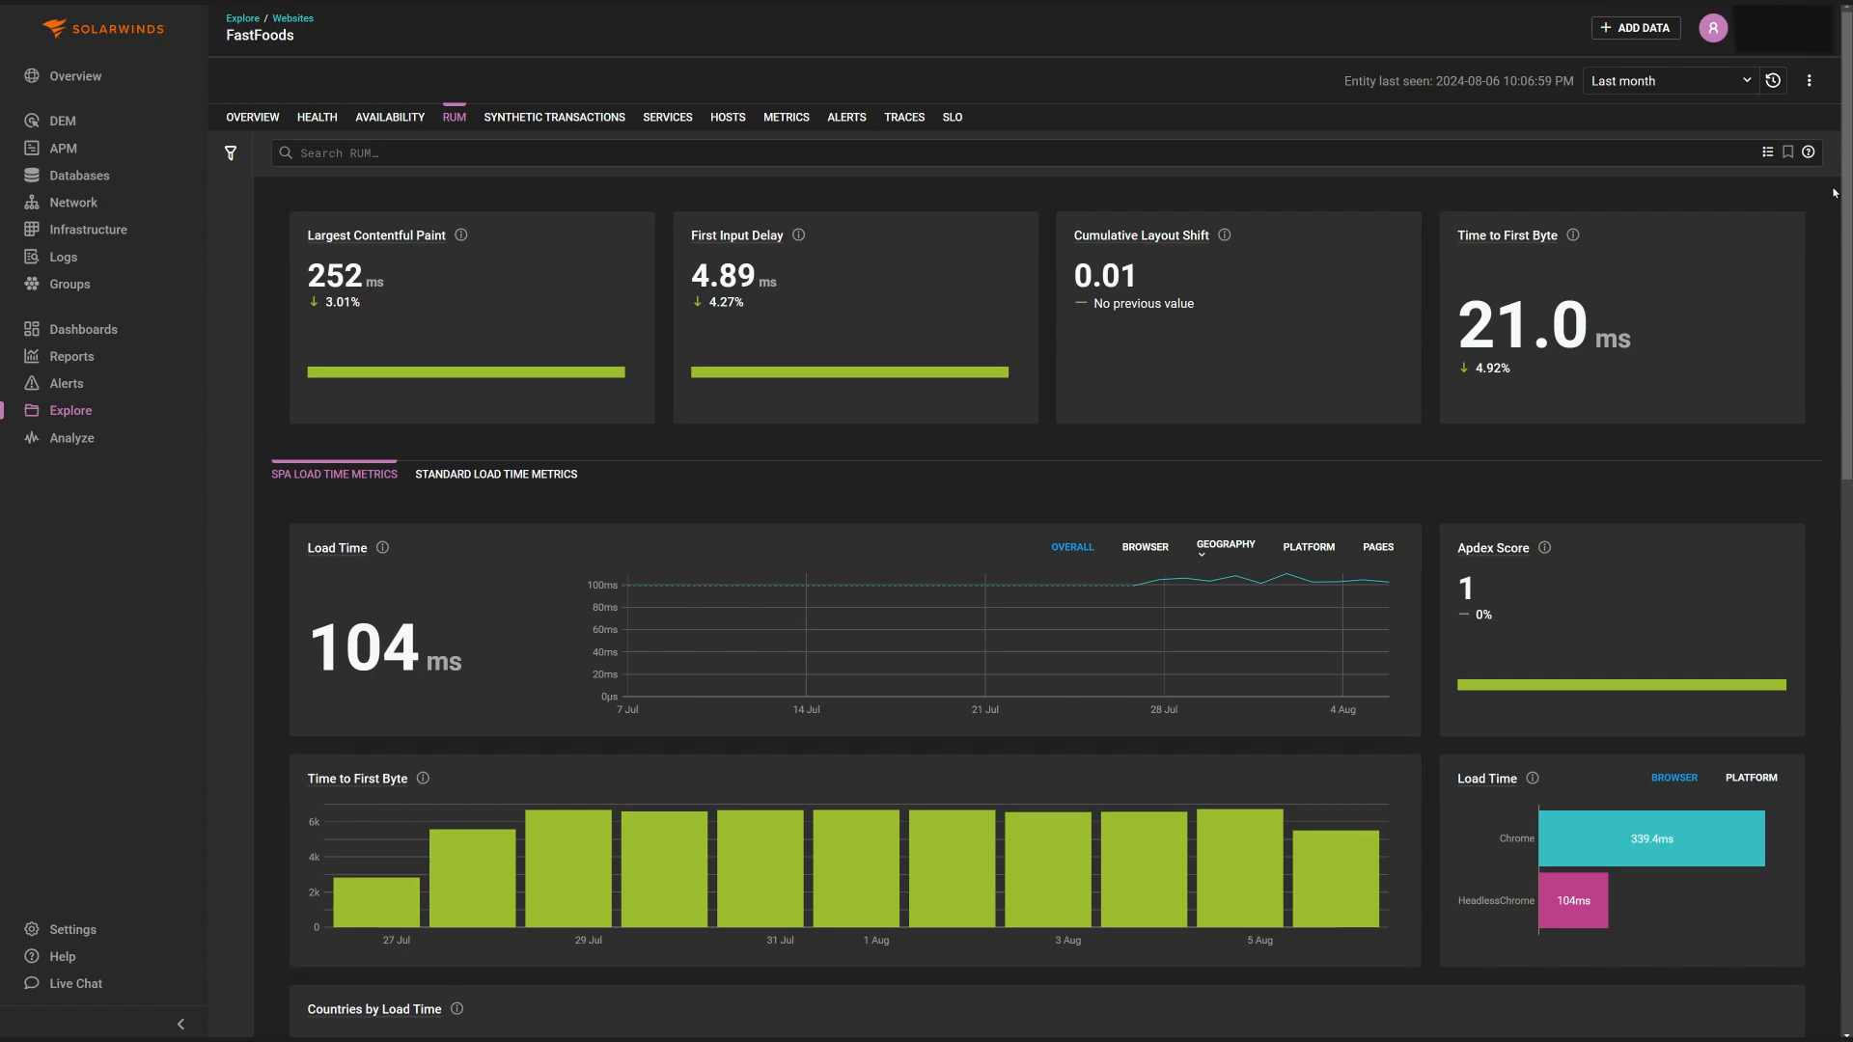
scroll("down", 3)
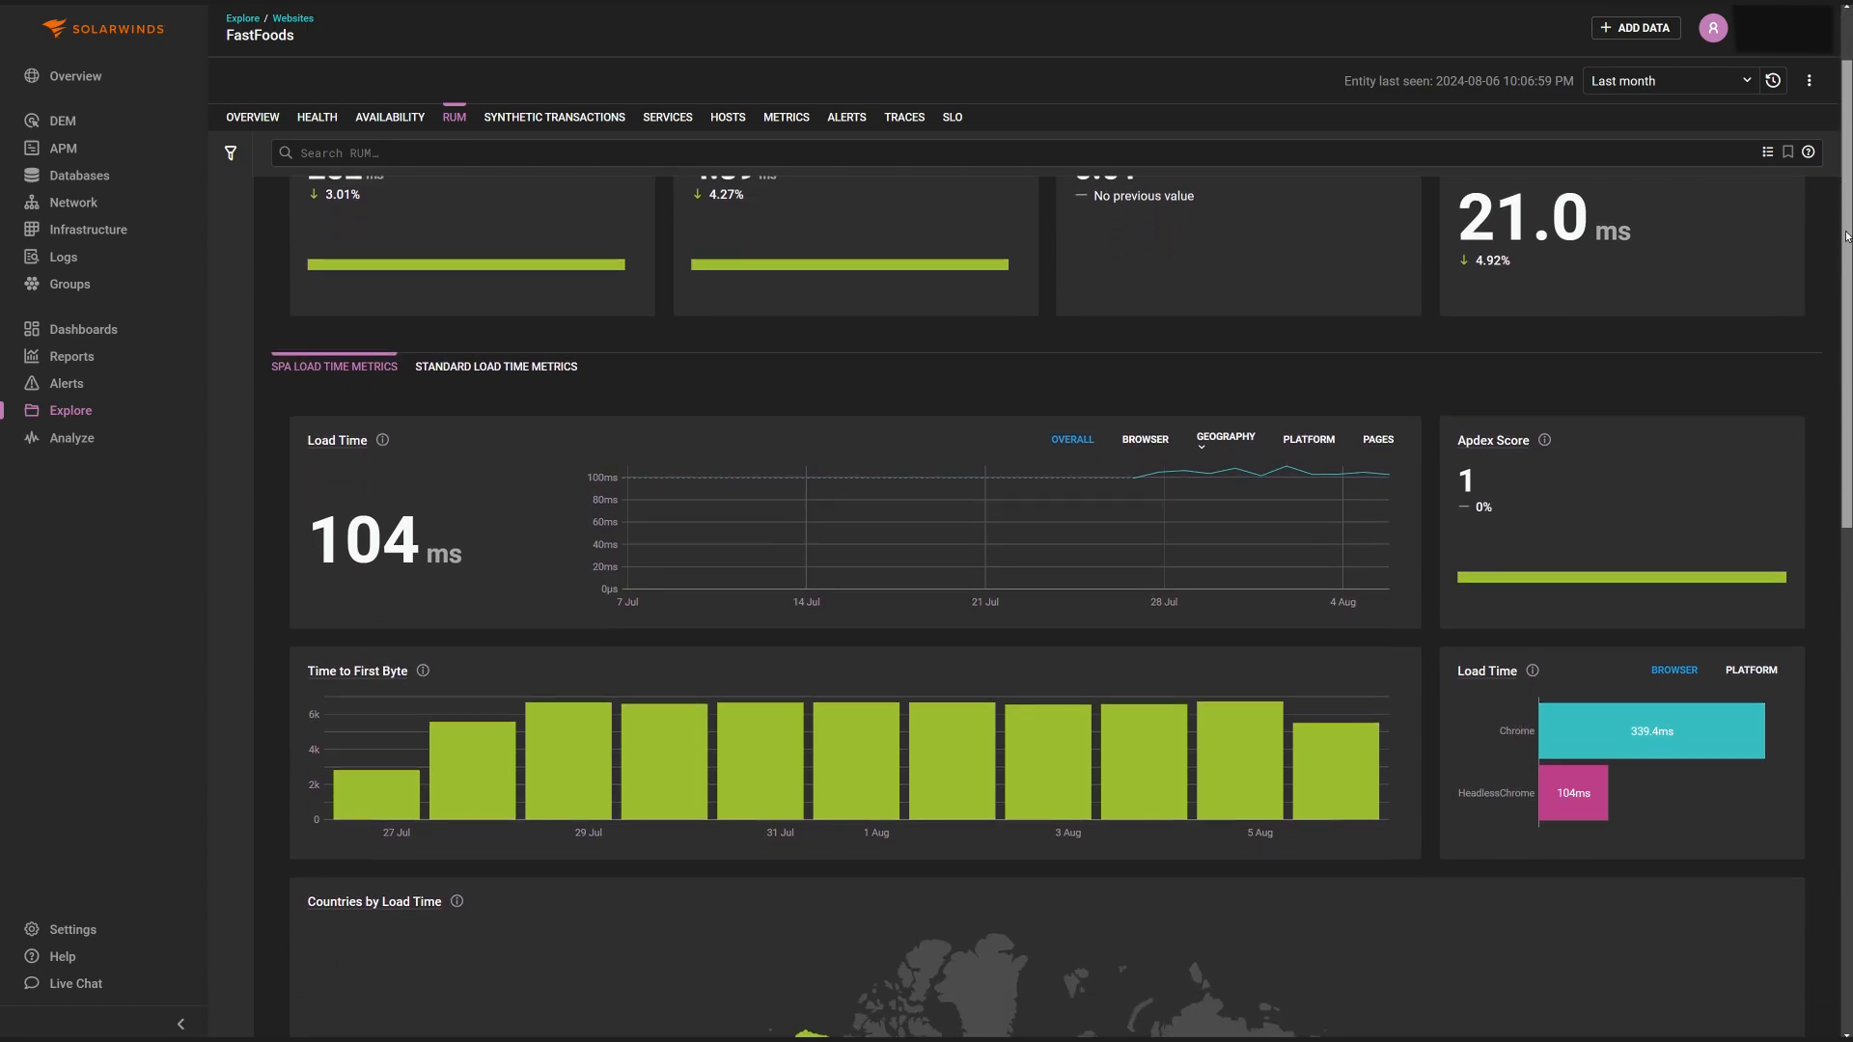
scroll("down", 3)
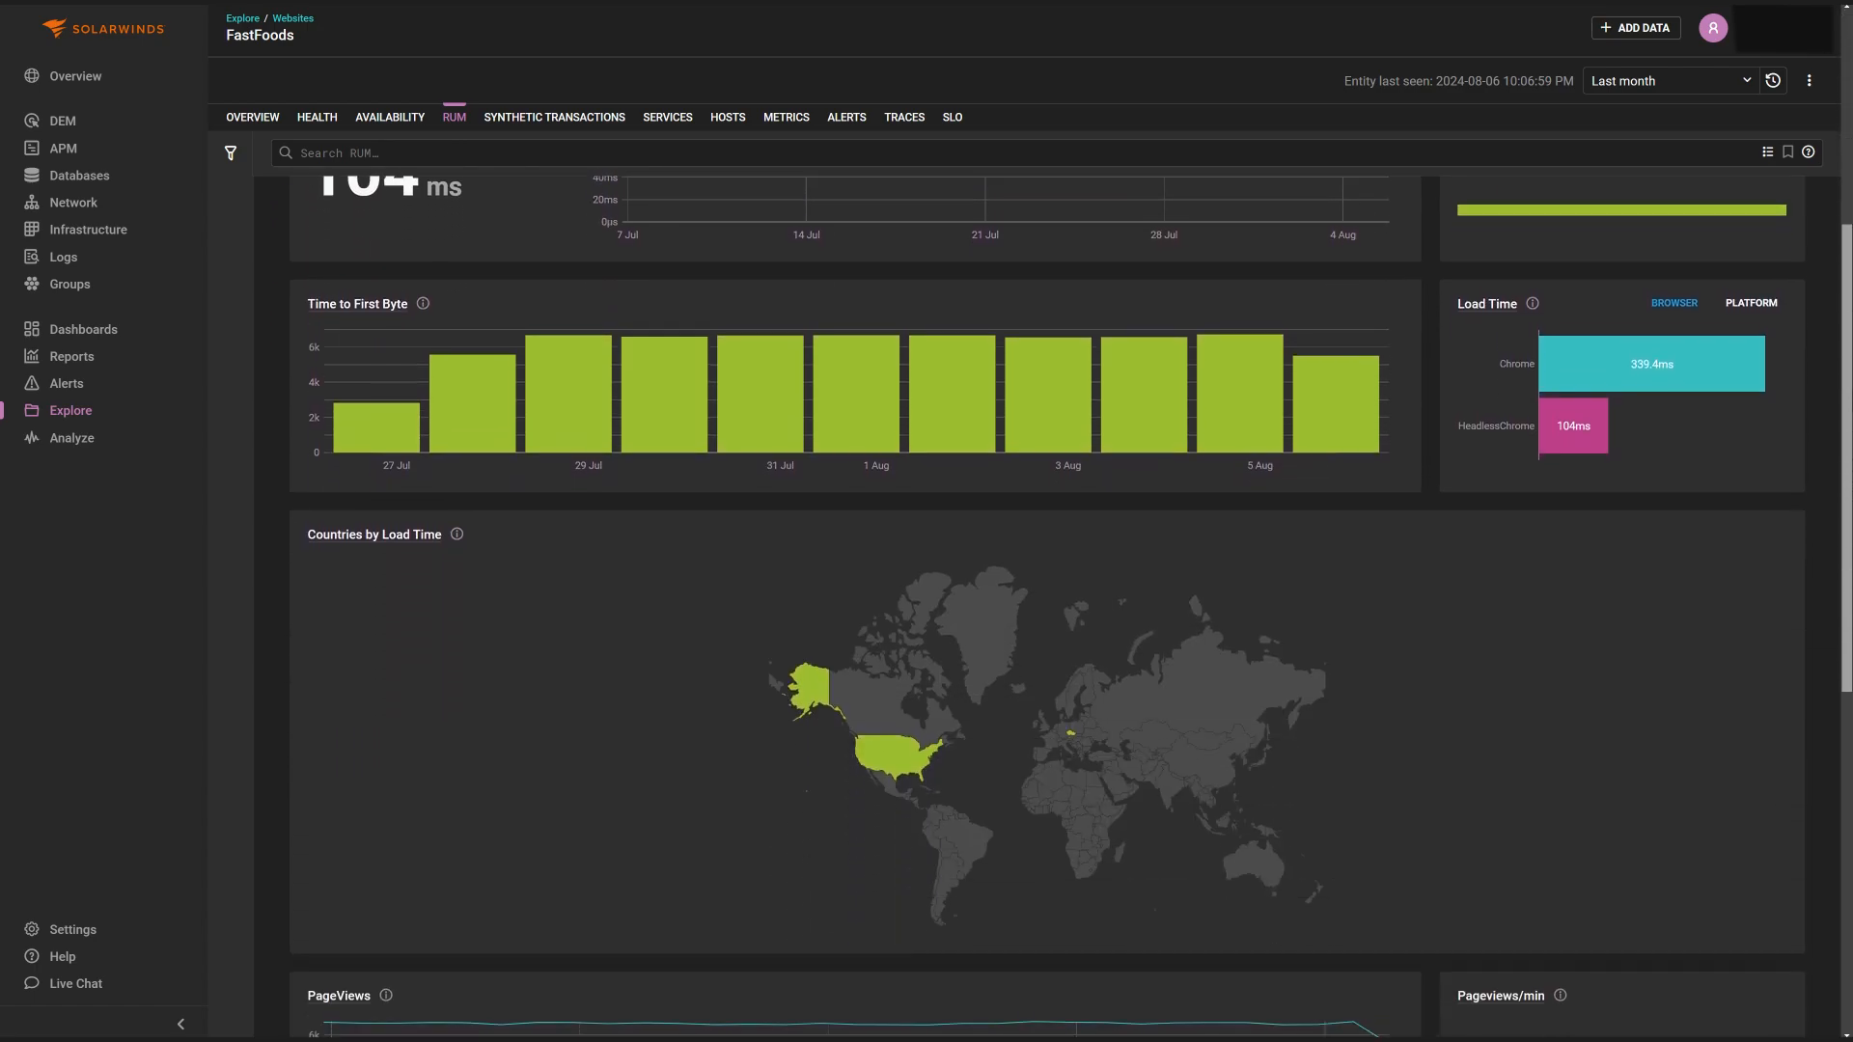
scroll("down", 3)
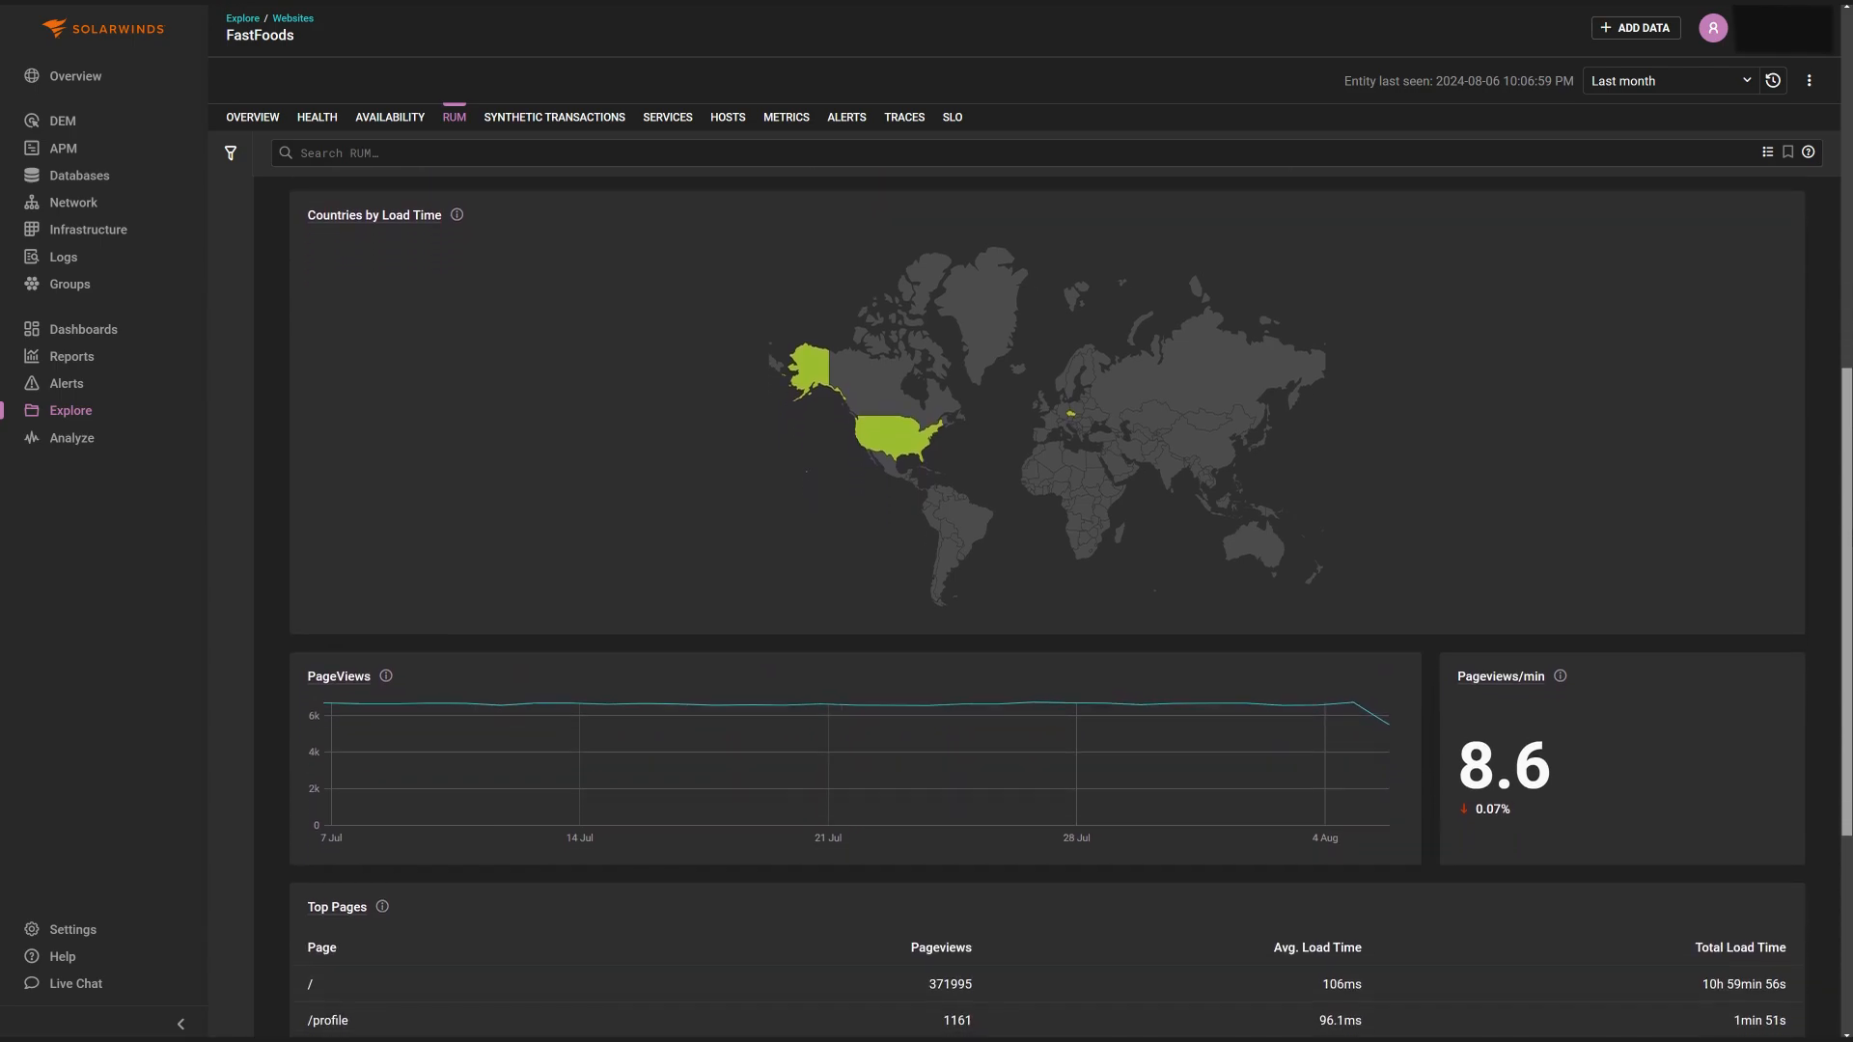
scroll("down", 3)
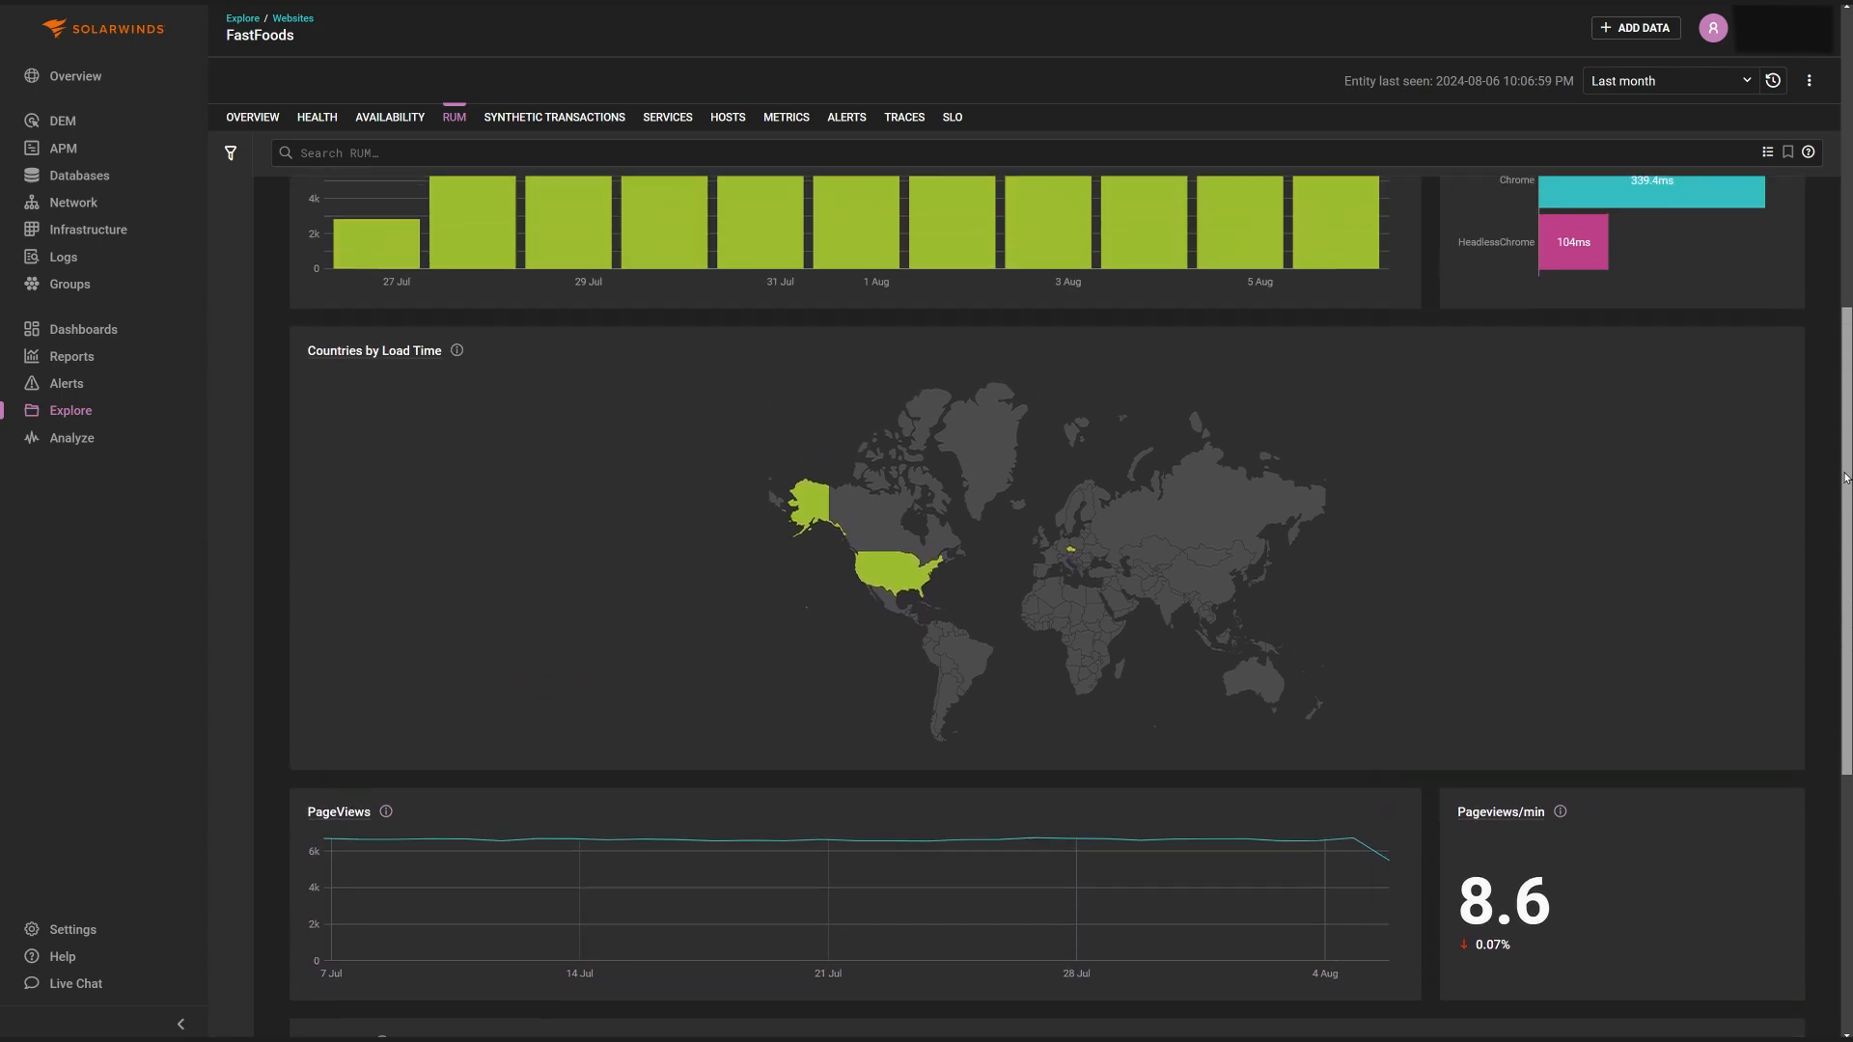
scroll("up", 3)
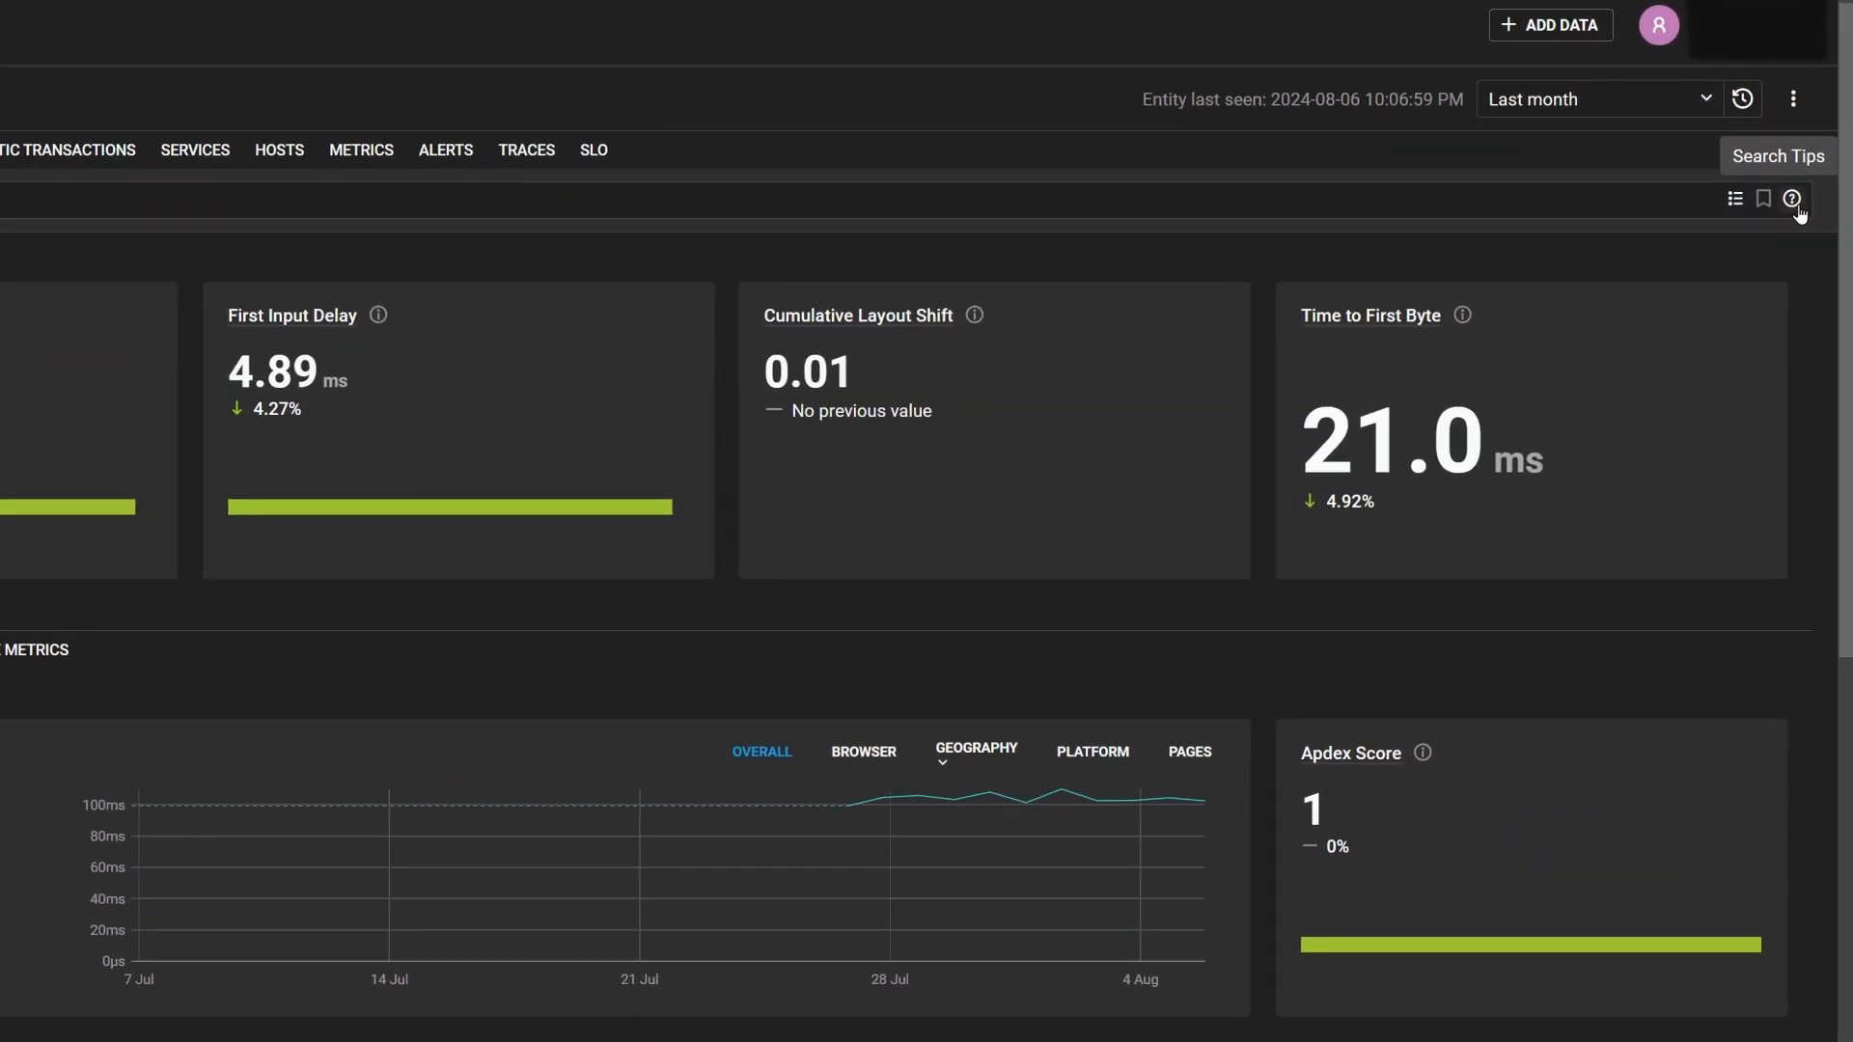
left_click(1550, 25)
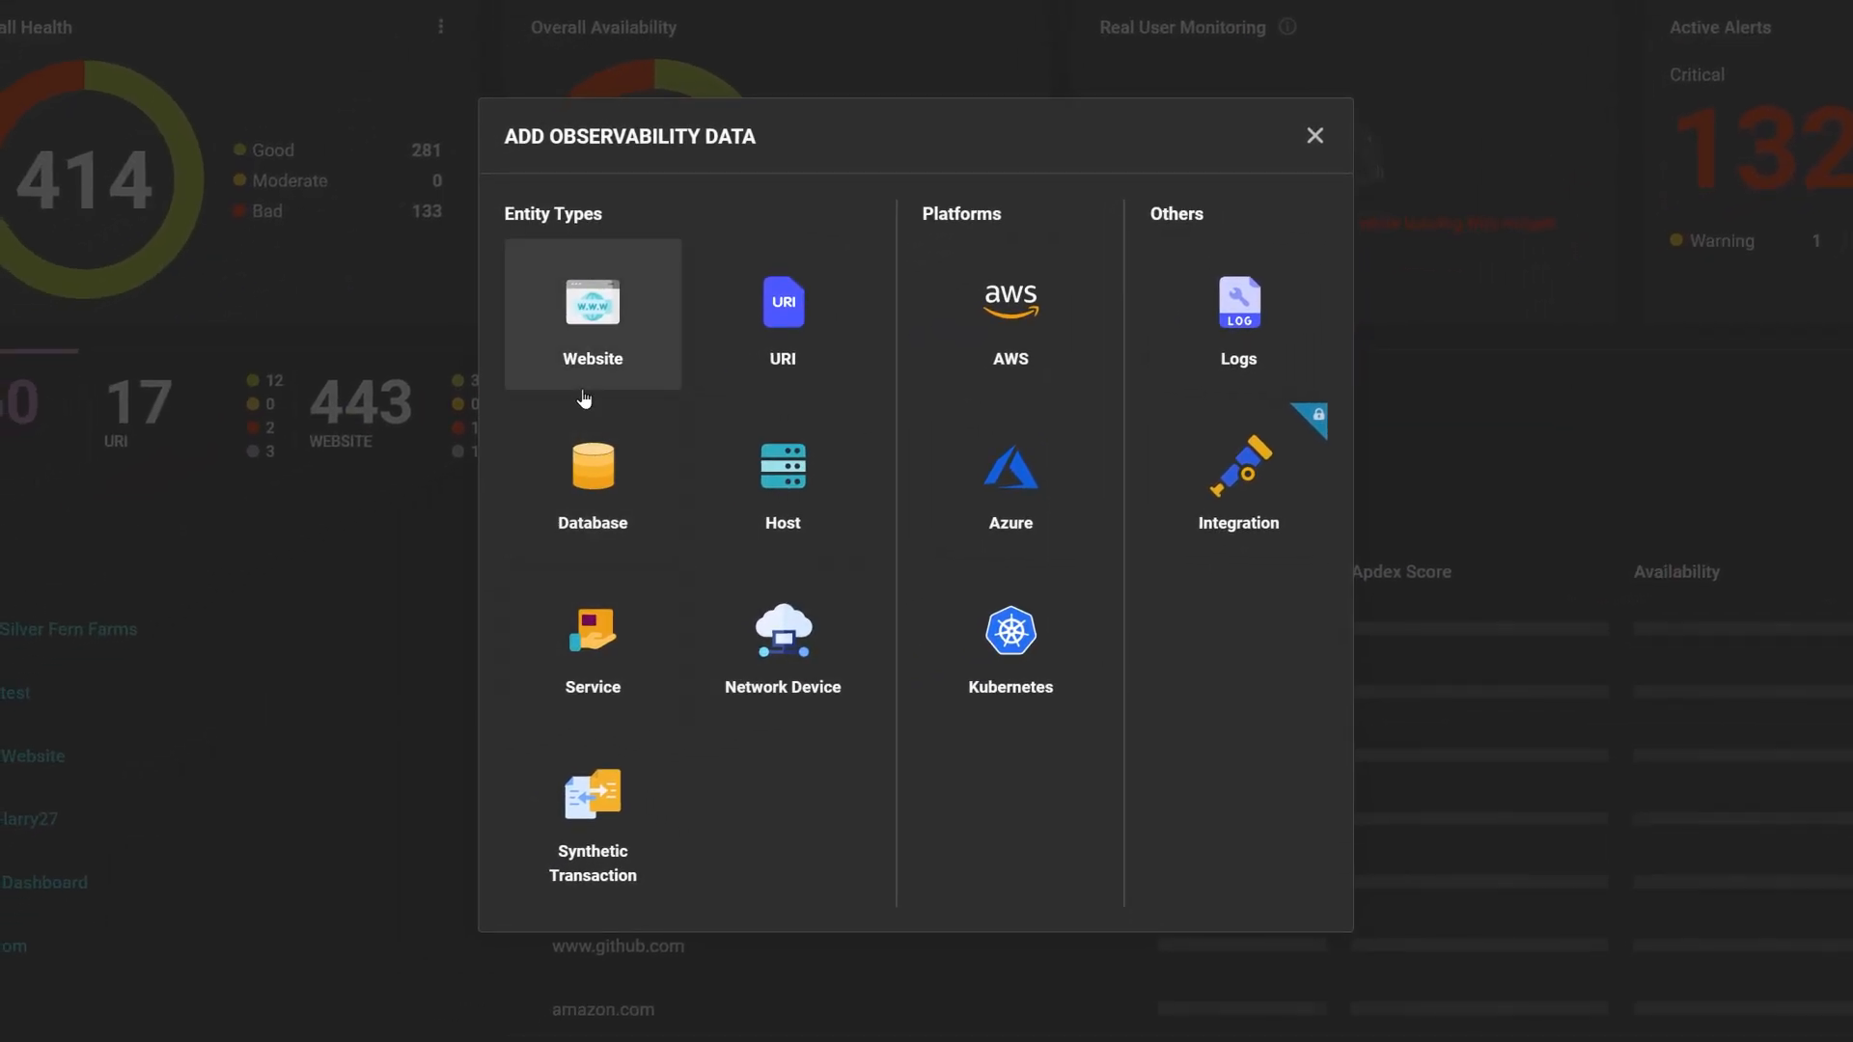
left_click(593, 314)
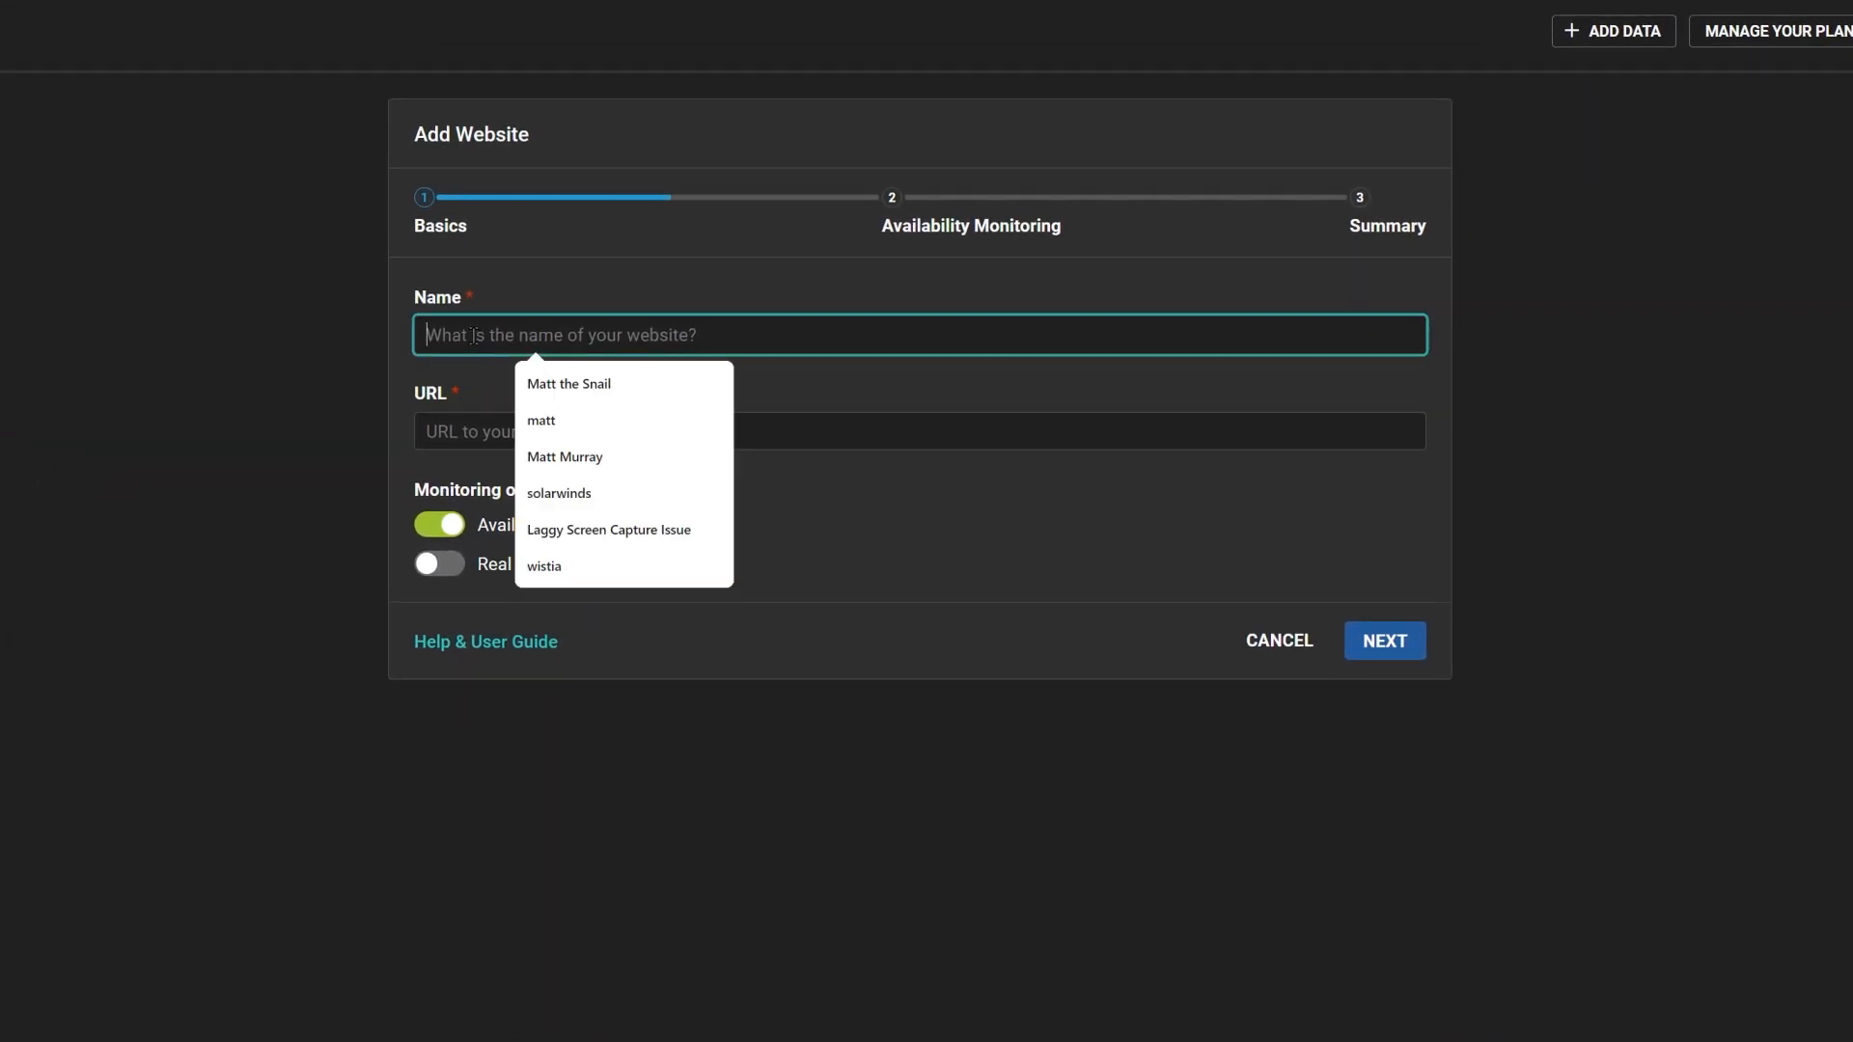
type("fastfoods")
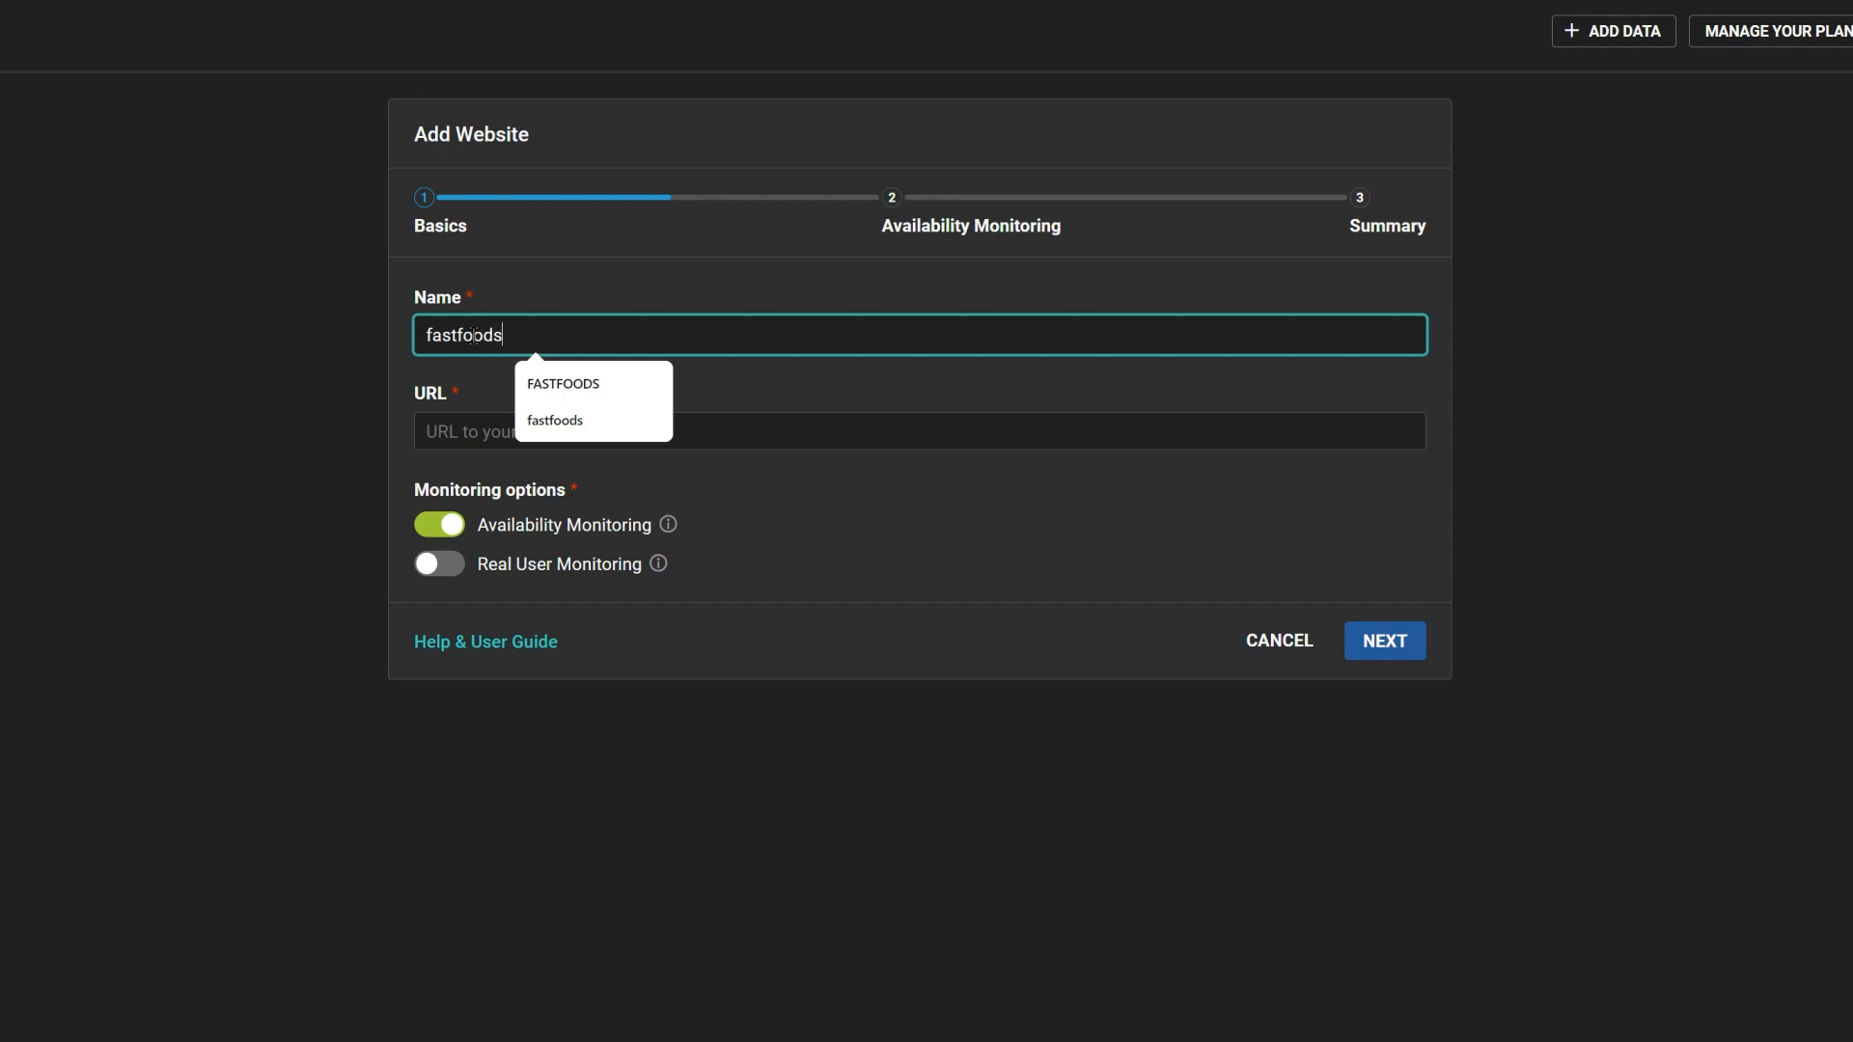
type("https://fastfoods.demos.solarwinds.com")
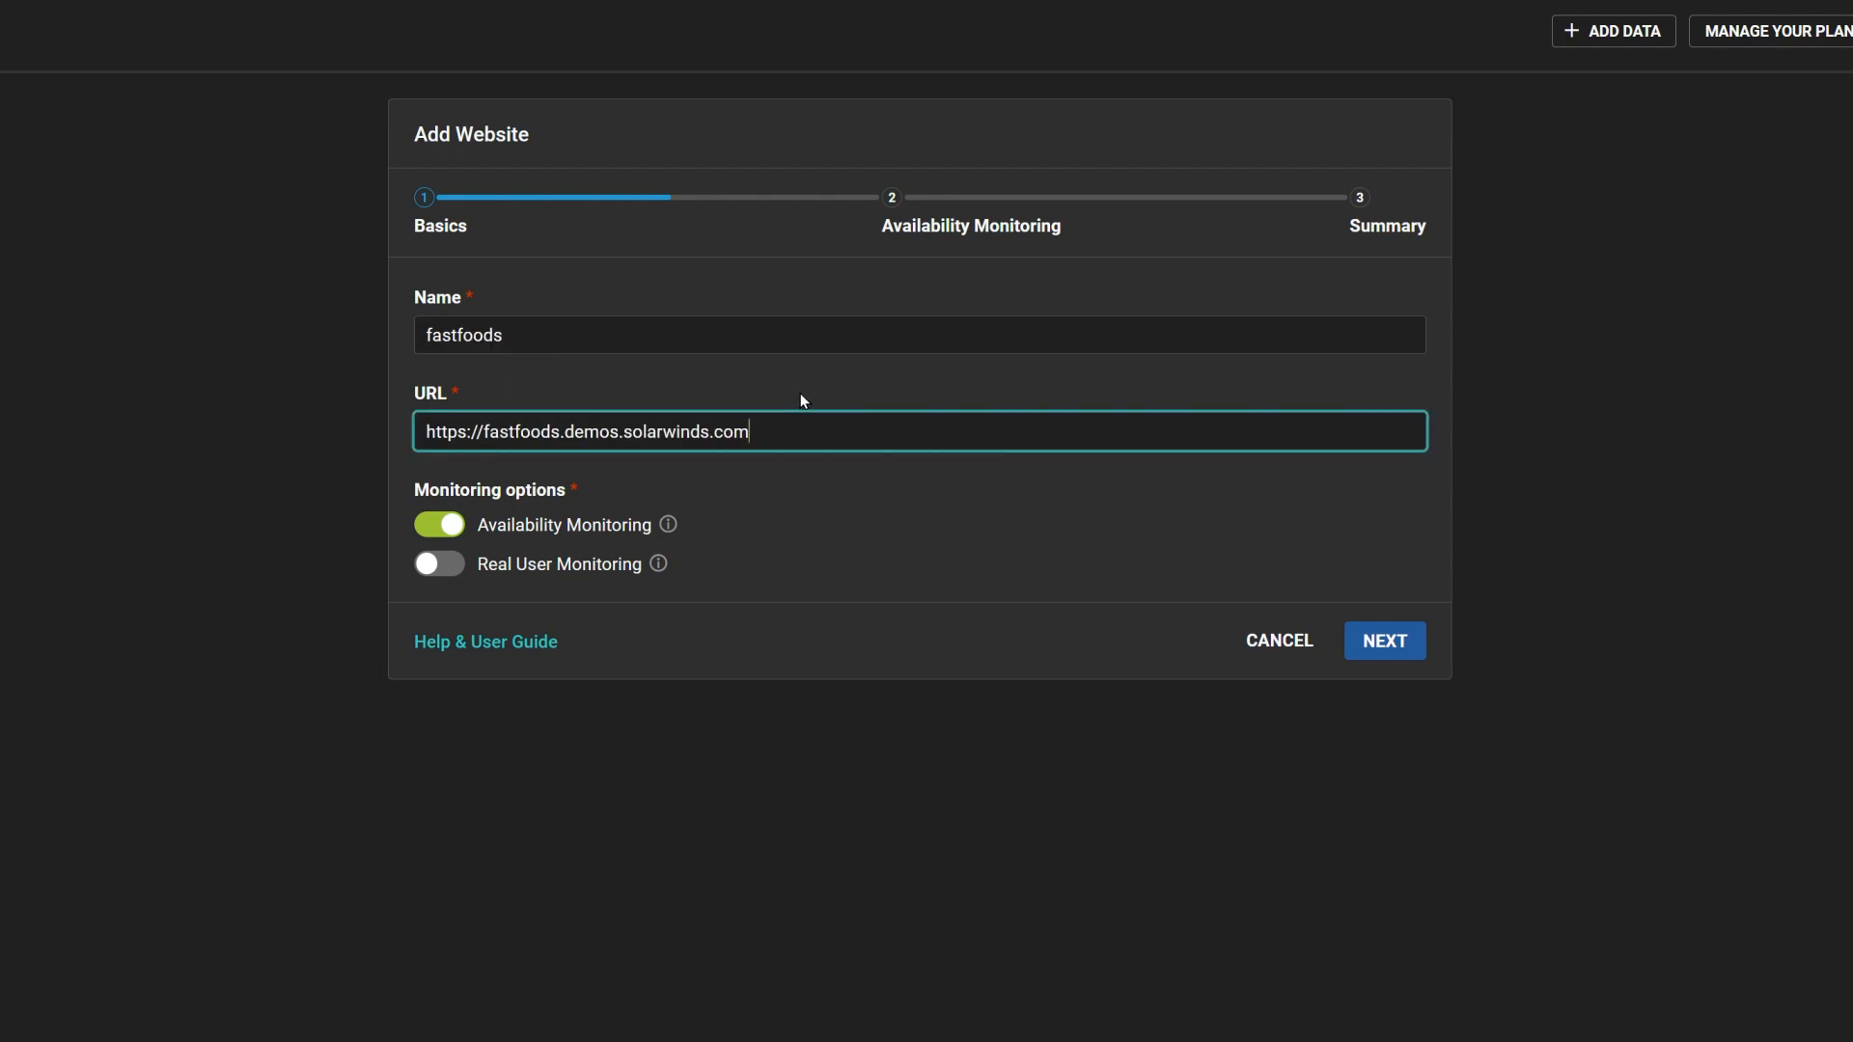
Step: Disable Availability Monitoring, enable Real User Monitoring, and continue past Basics
left_click(439, 524)
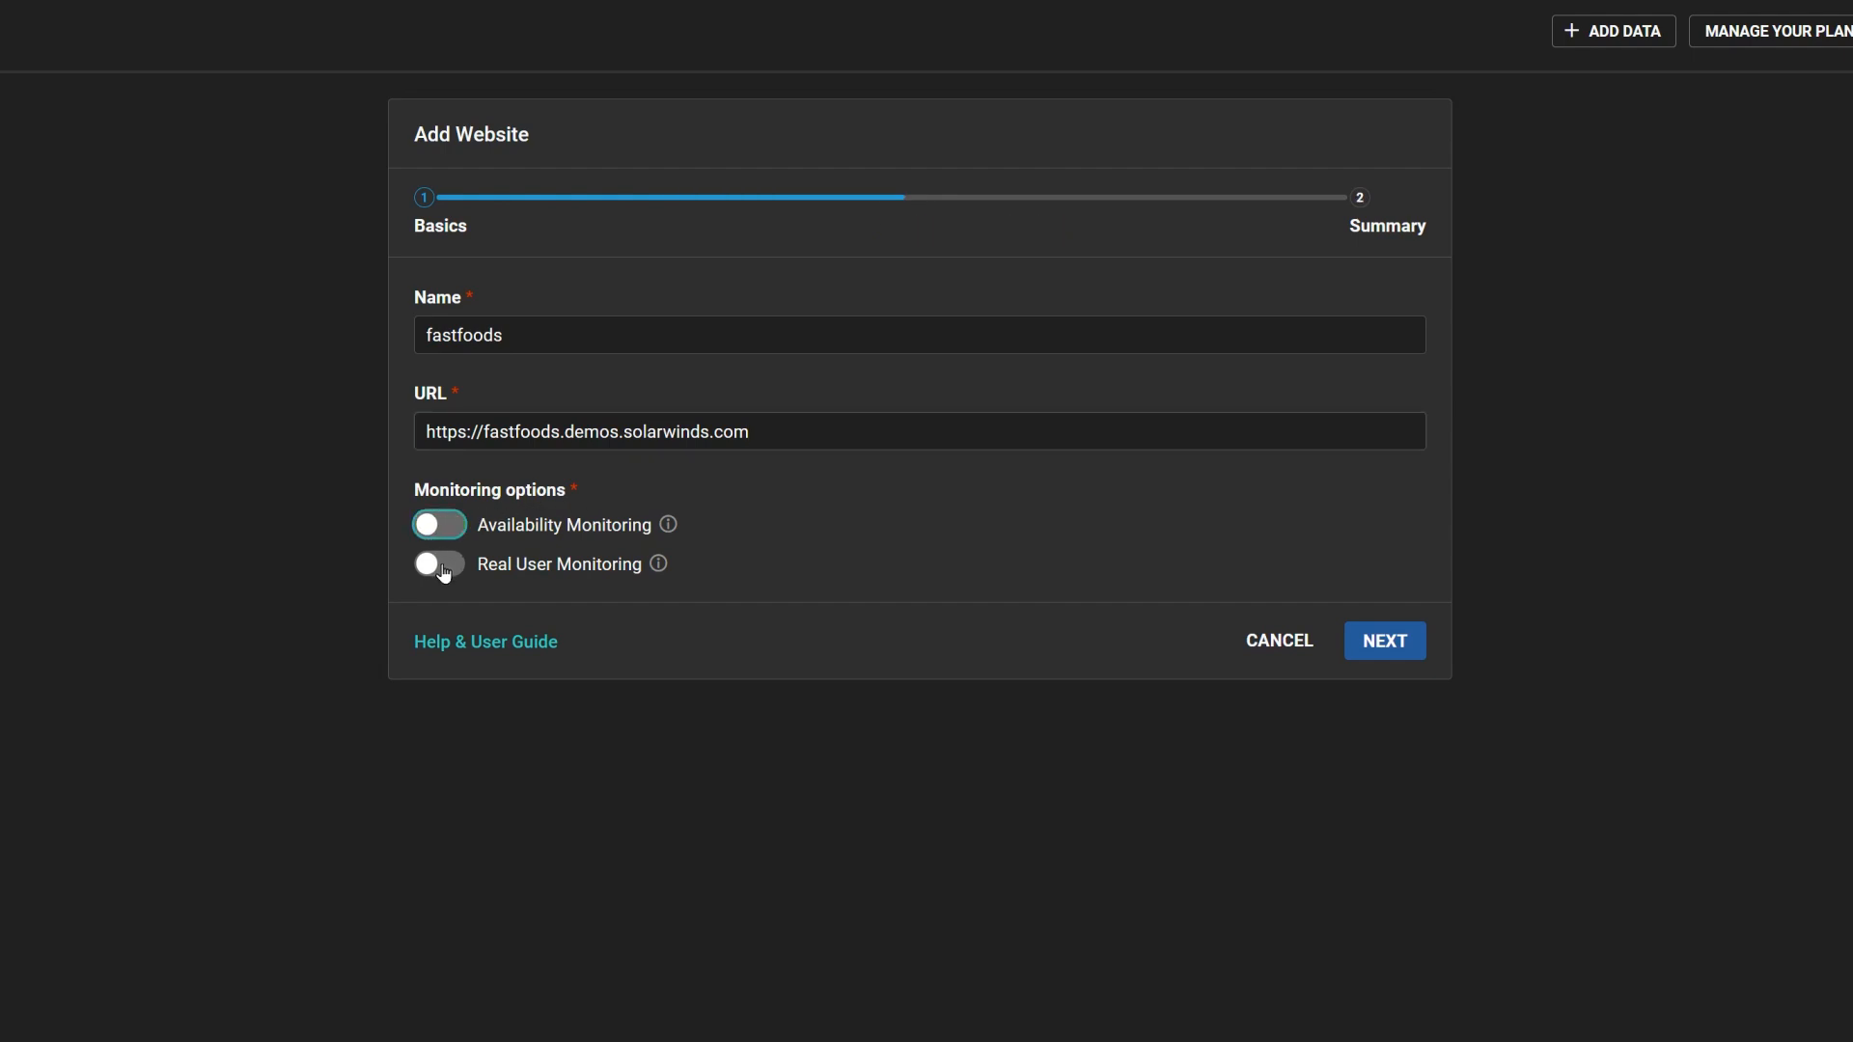
left_click(439, 563)
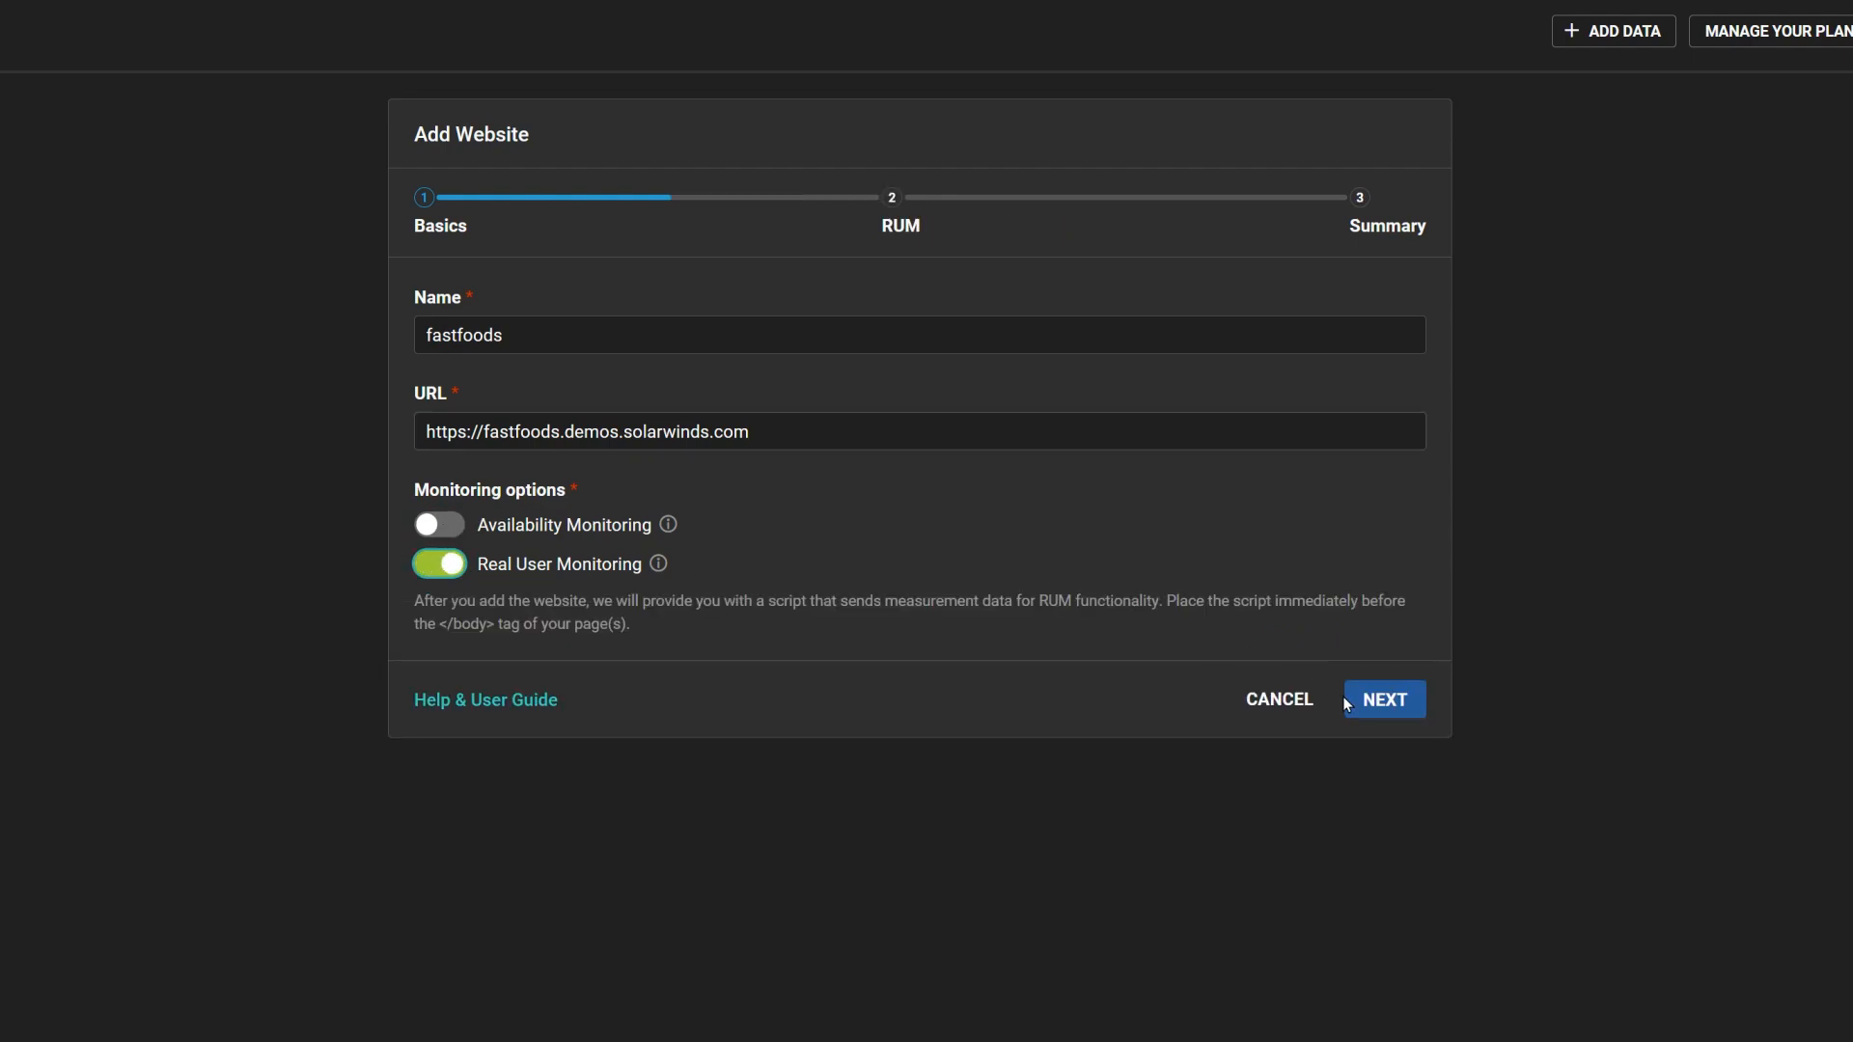
left_click(1384, 700)
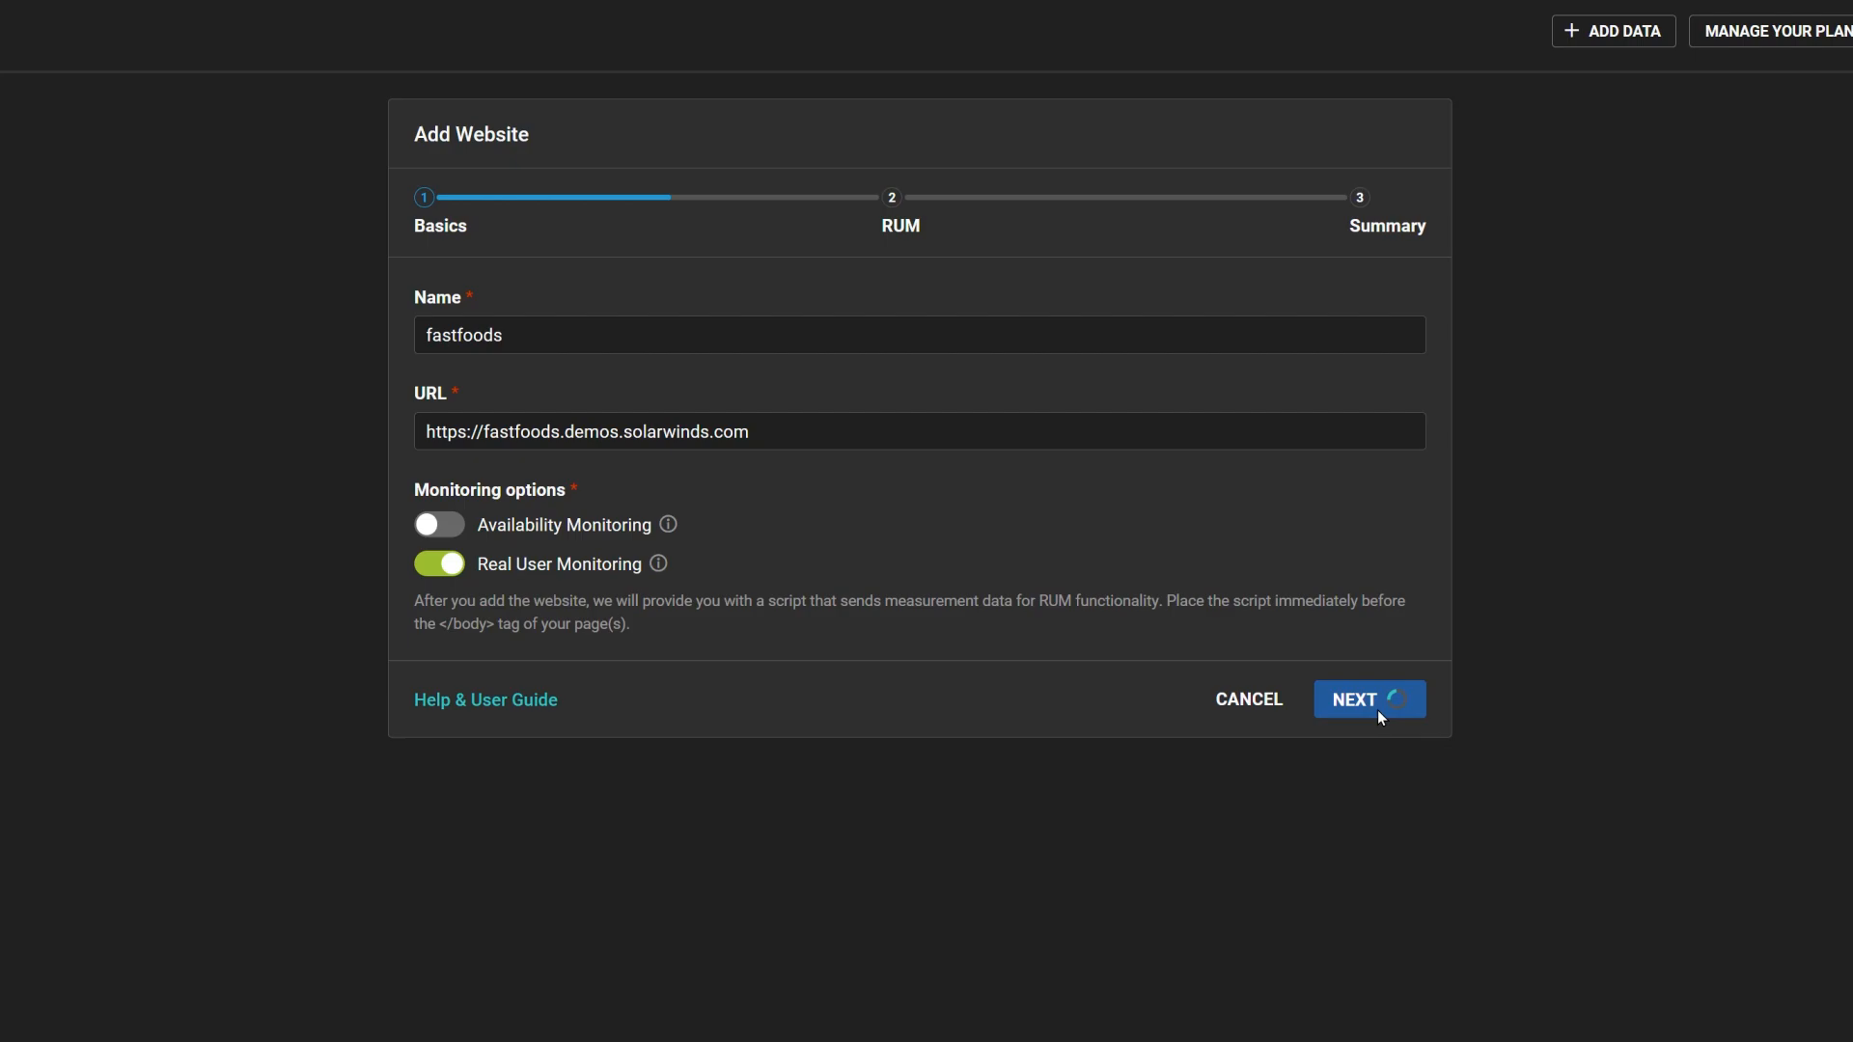
Step: On the RUM step keep satisfied load time at 0–4 s and enable single page application monitoring
left_click(1370, 699)
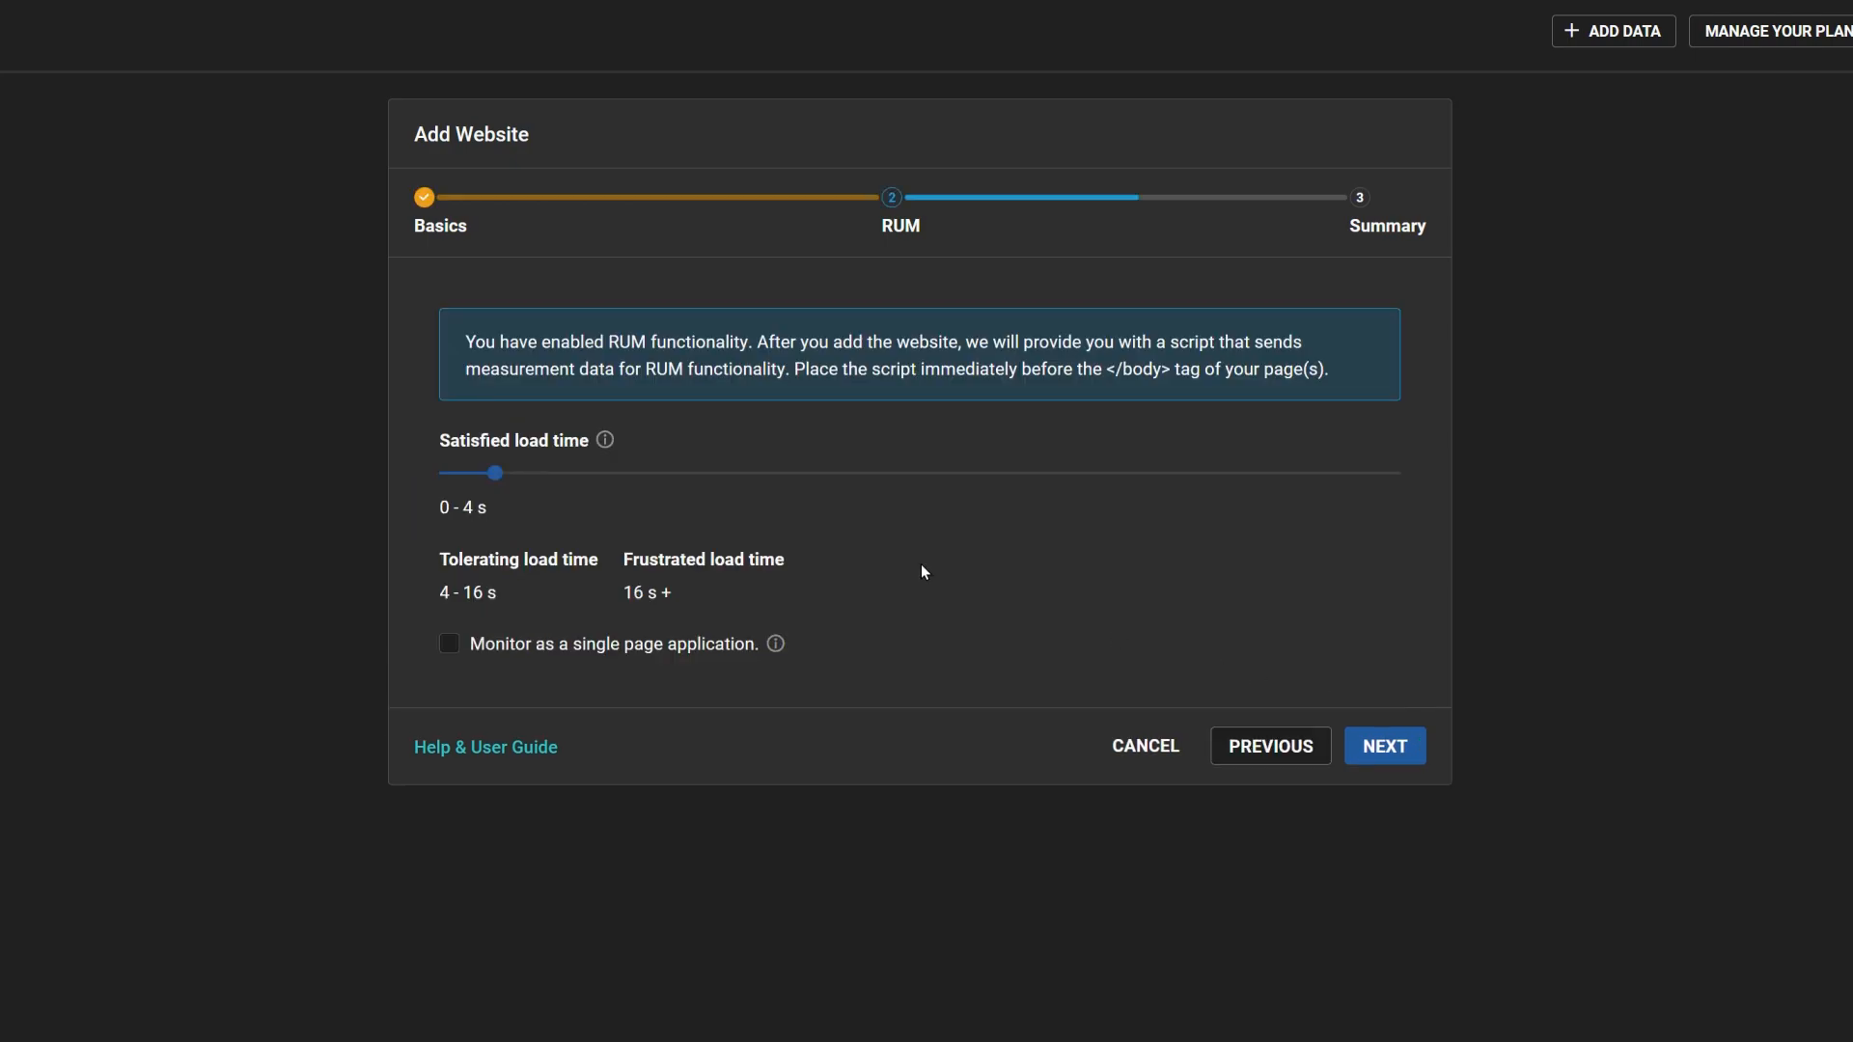
mouse_move(568, 447)
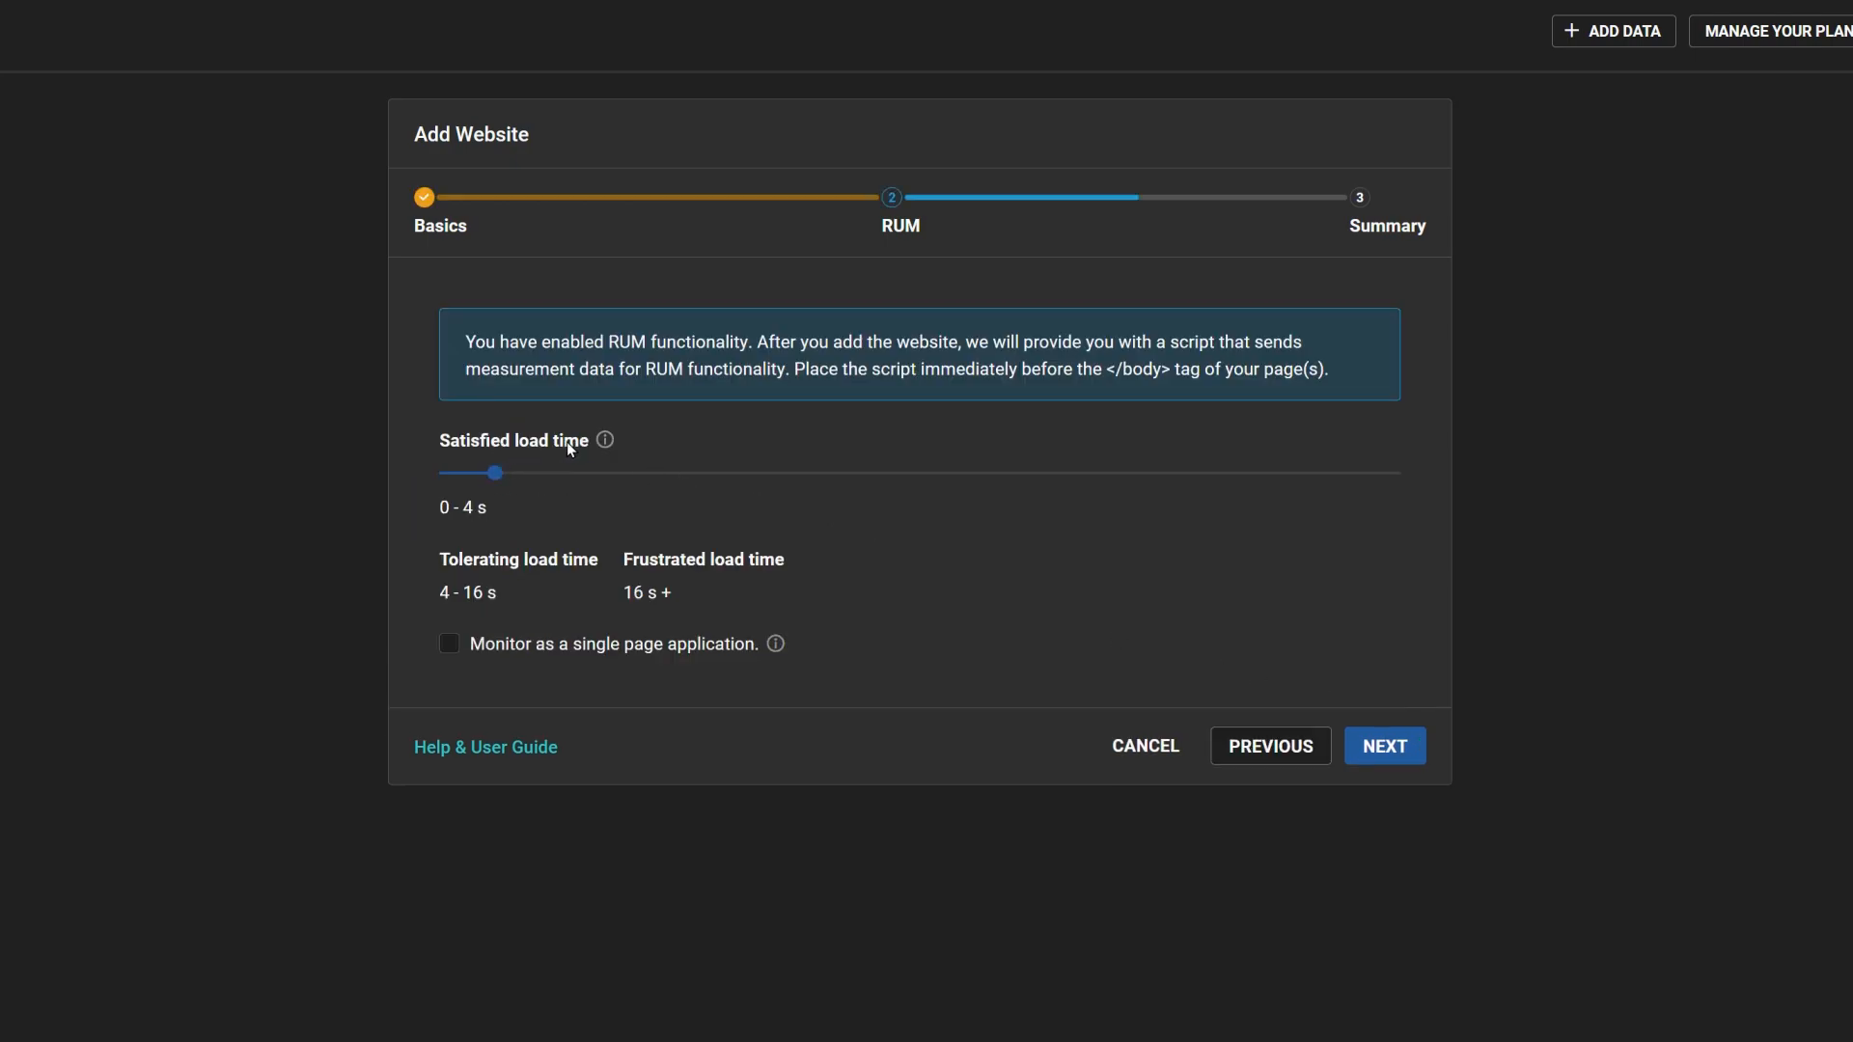
left_click_drag(504, 473, 625, 473)
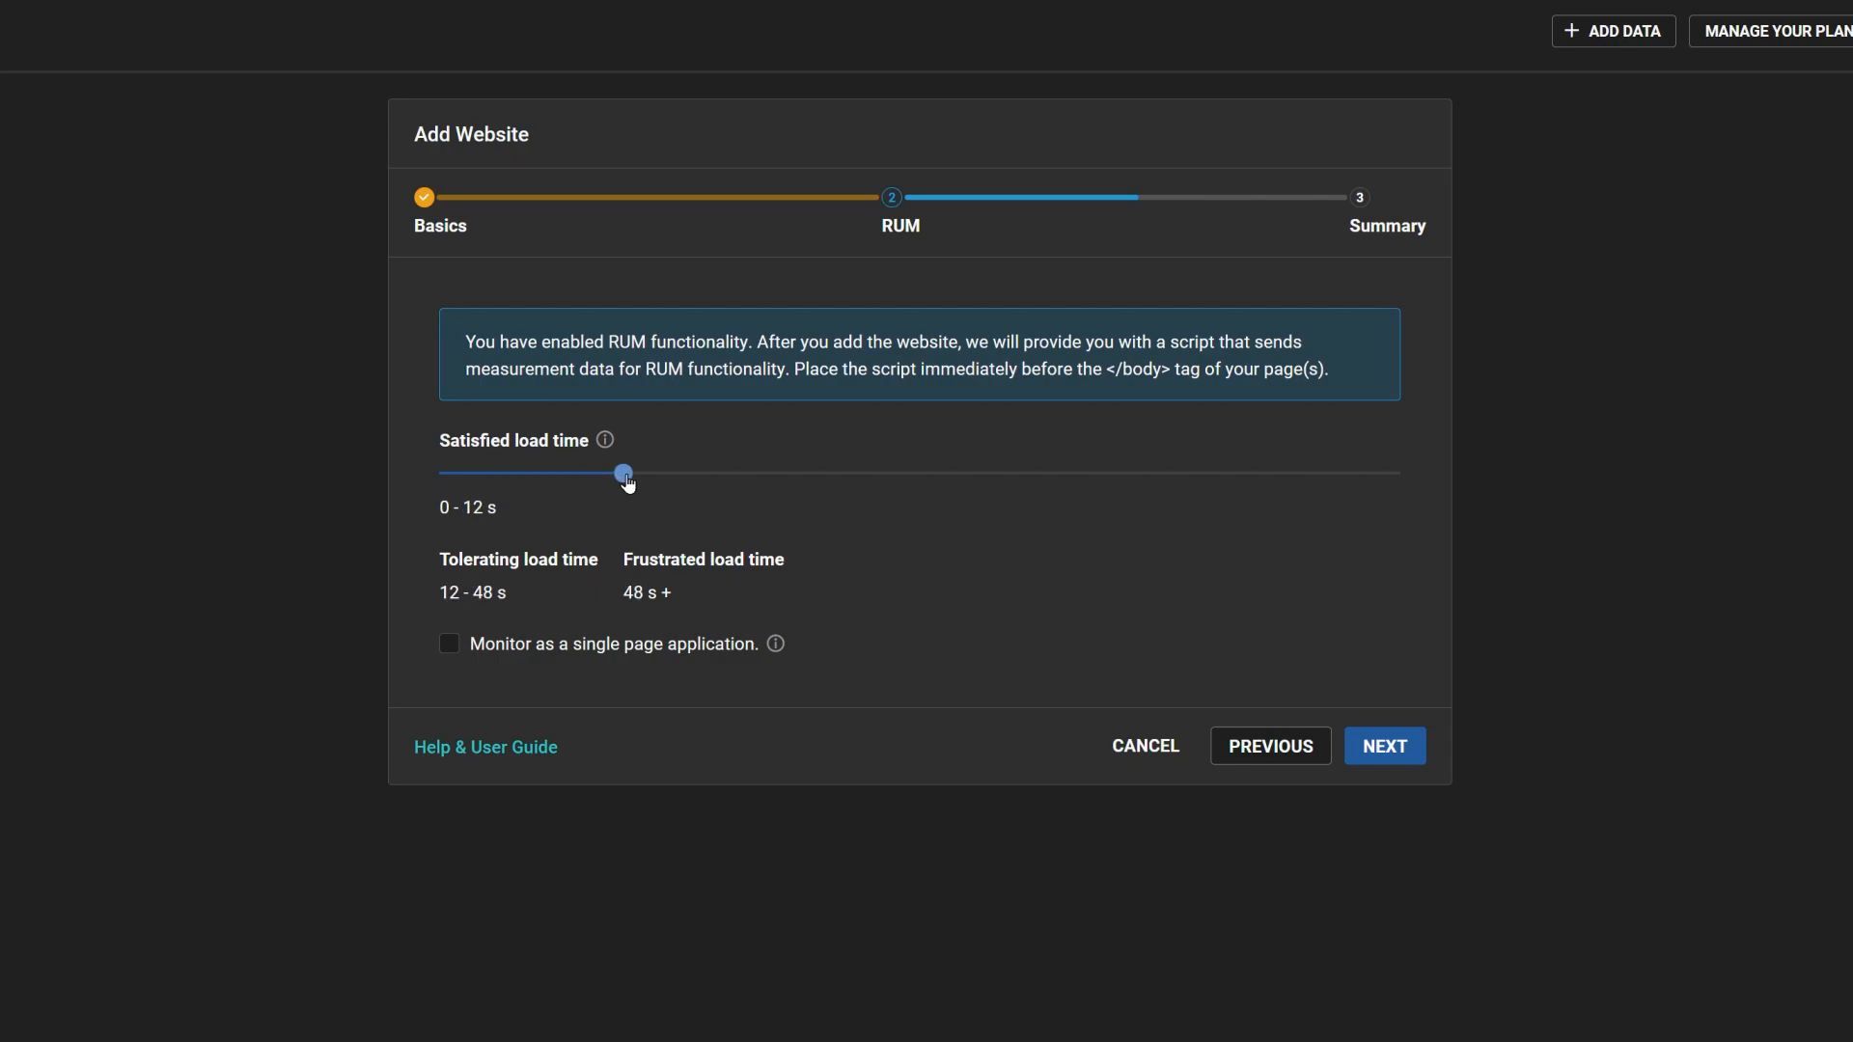
left_click_drag(624, 473, 656, 473)
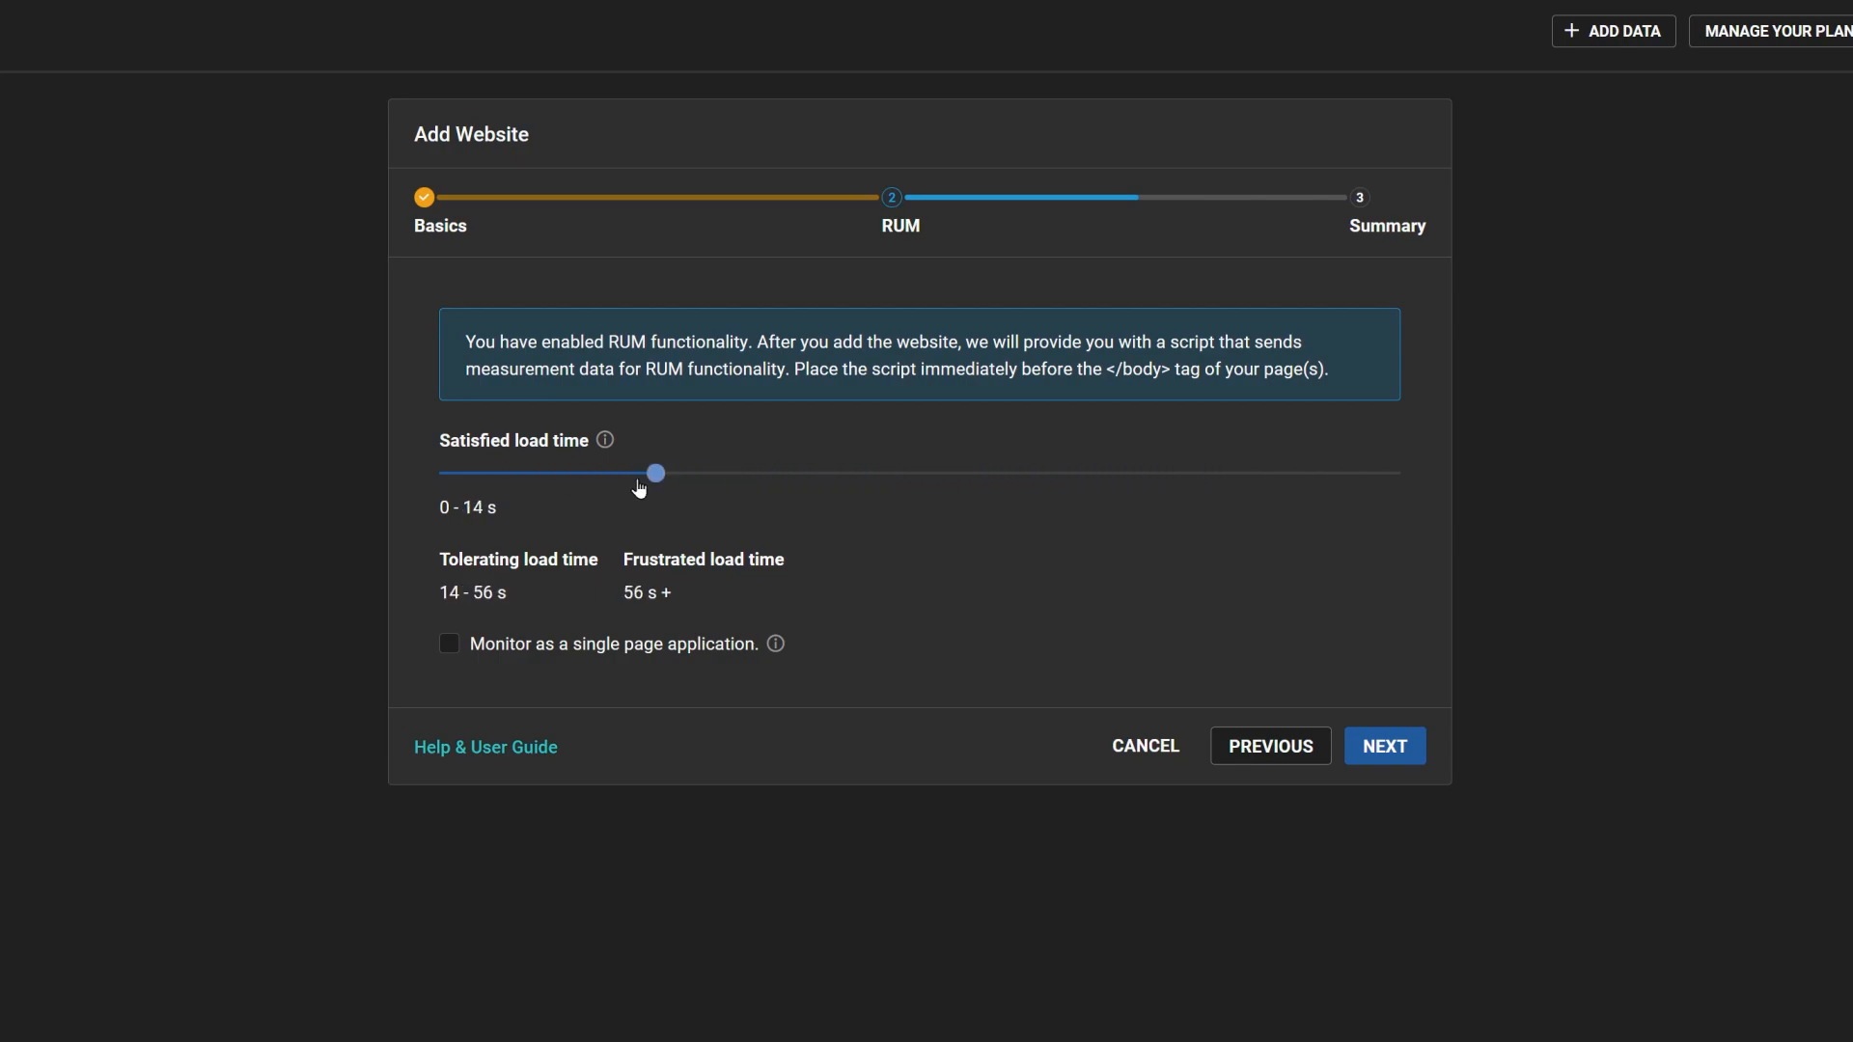
left_click_drag(657, 473, 479, 473)
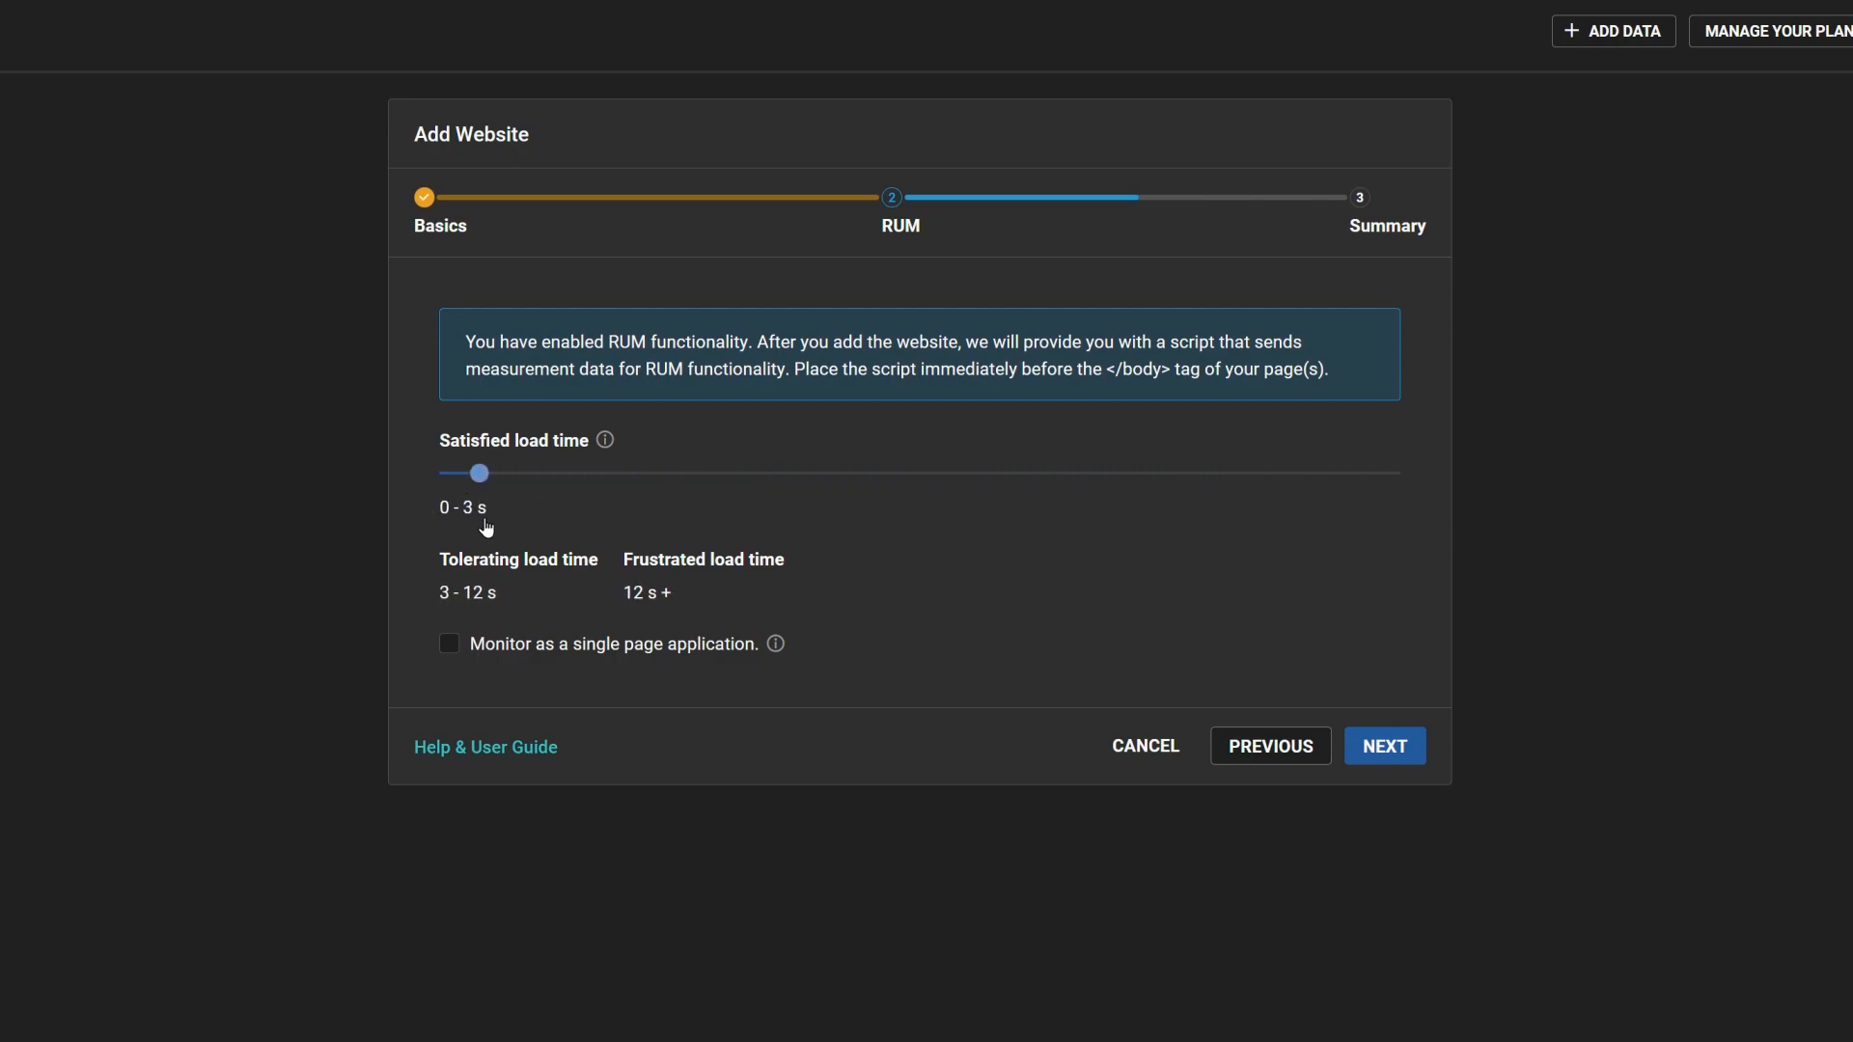
left_click_drag(479, 473, 511, 473)
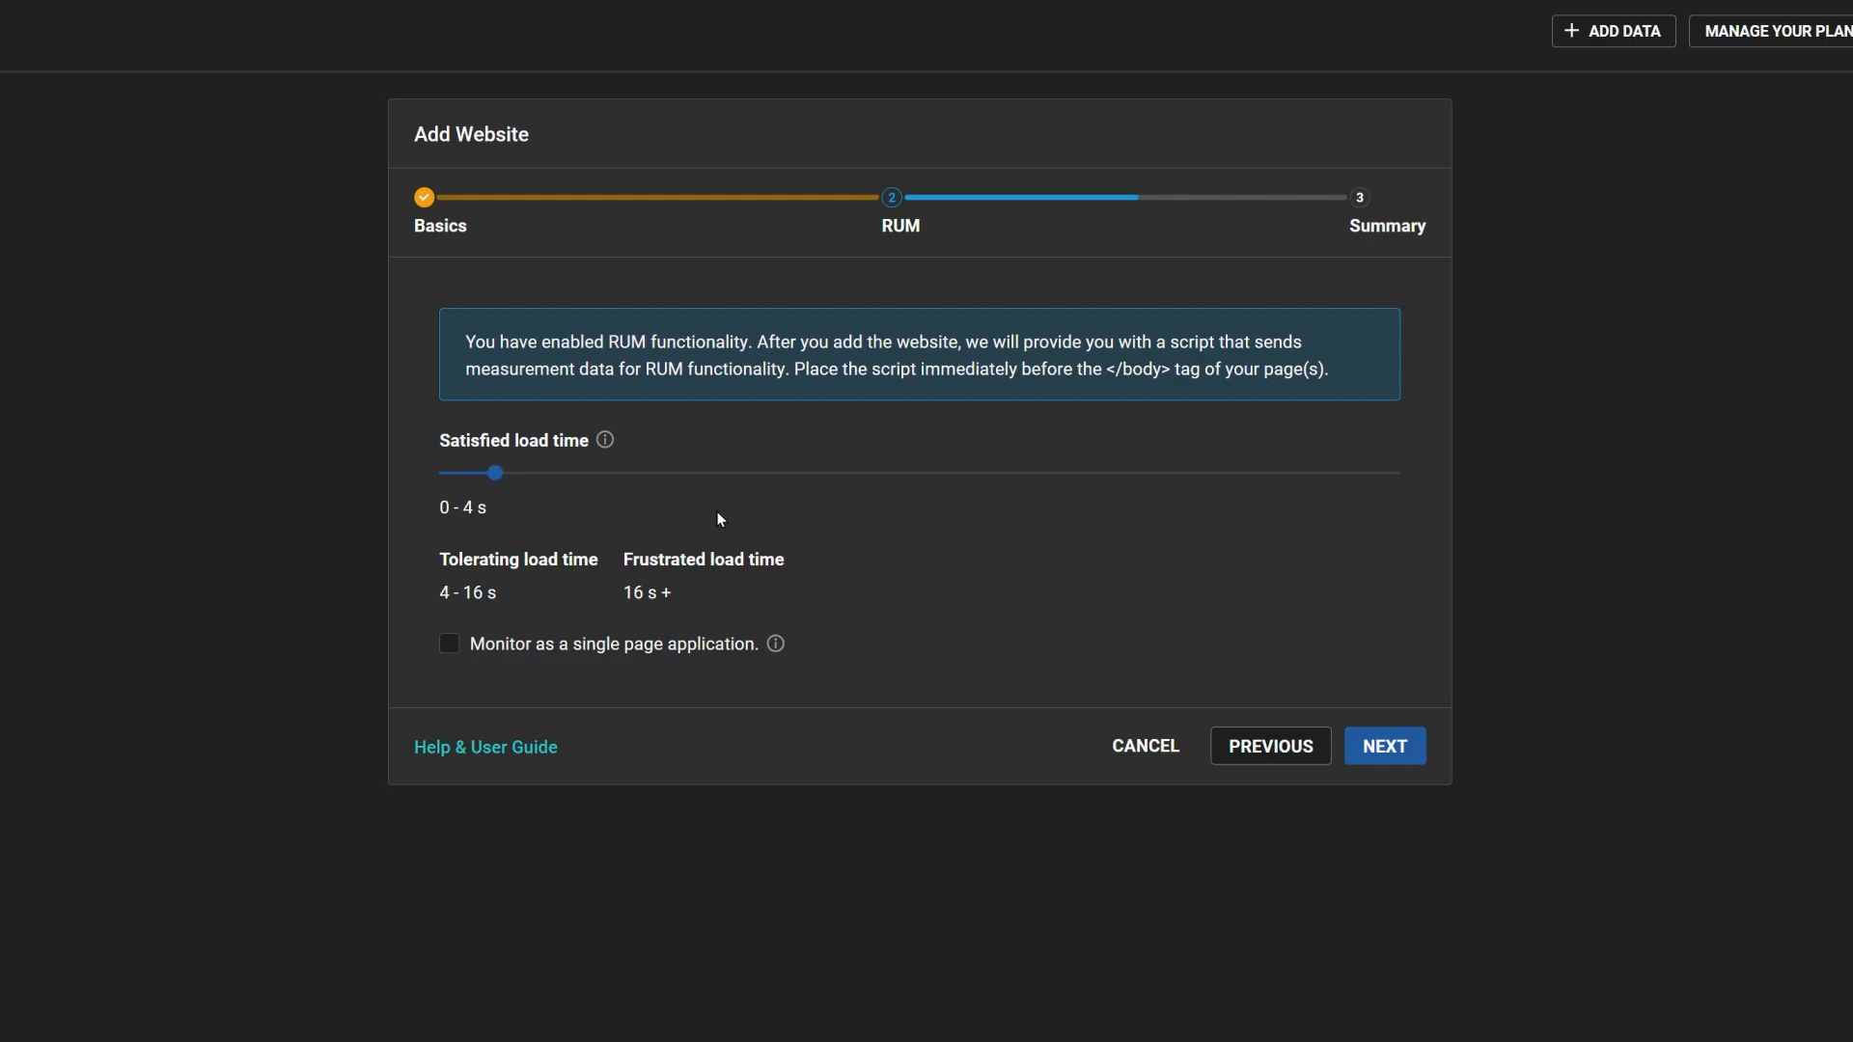
mouse_move(765, 534)
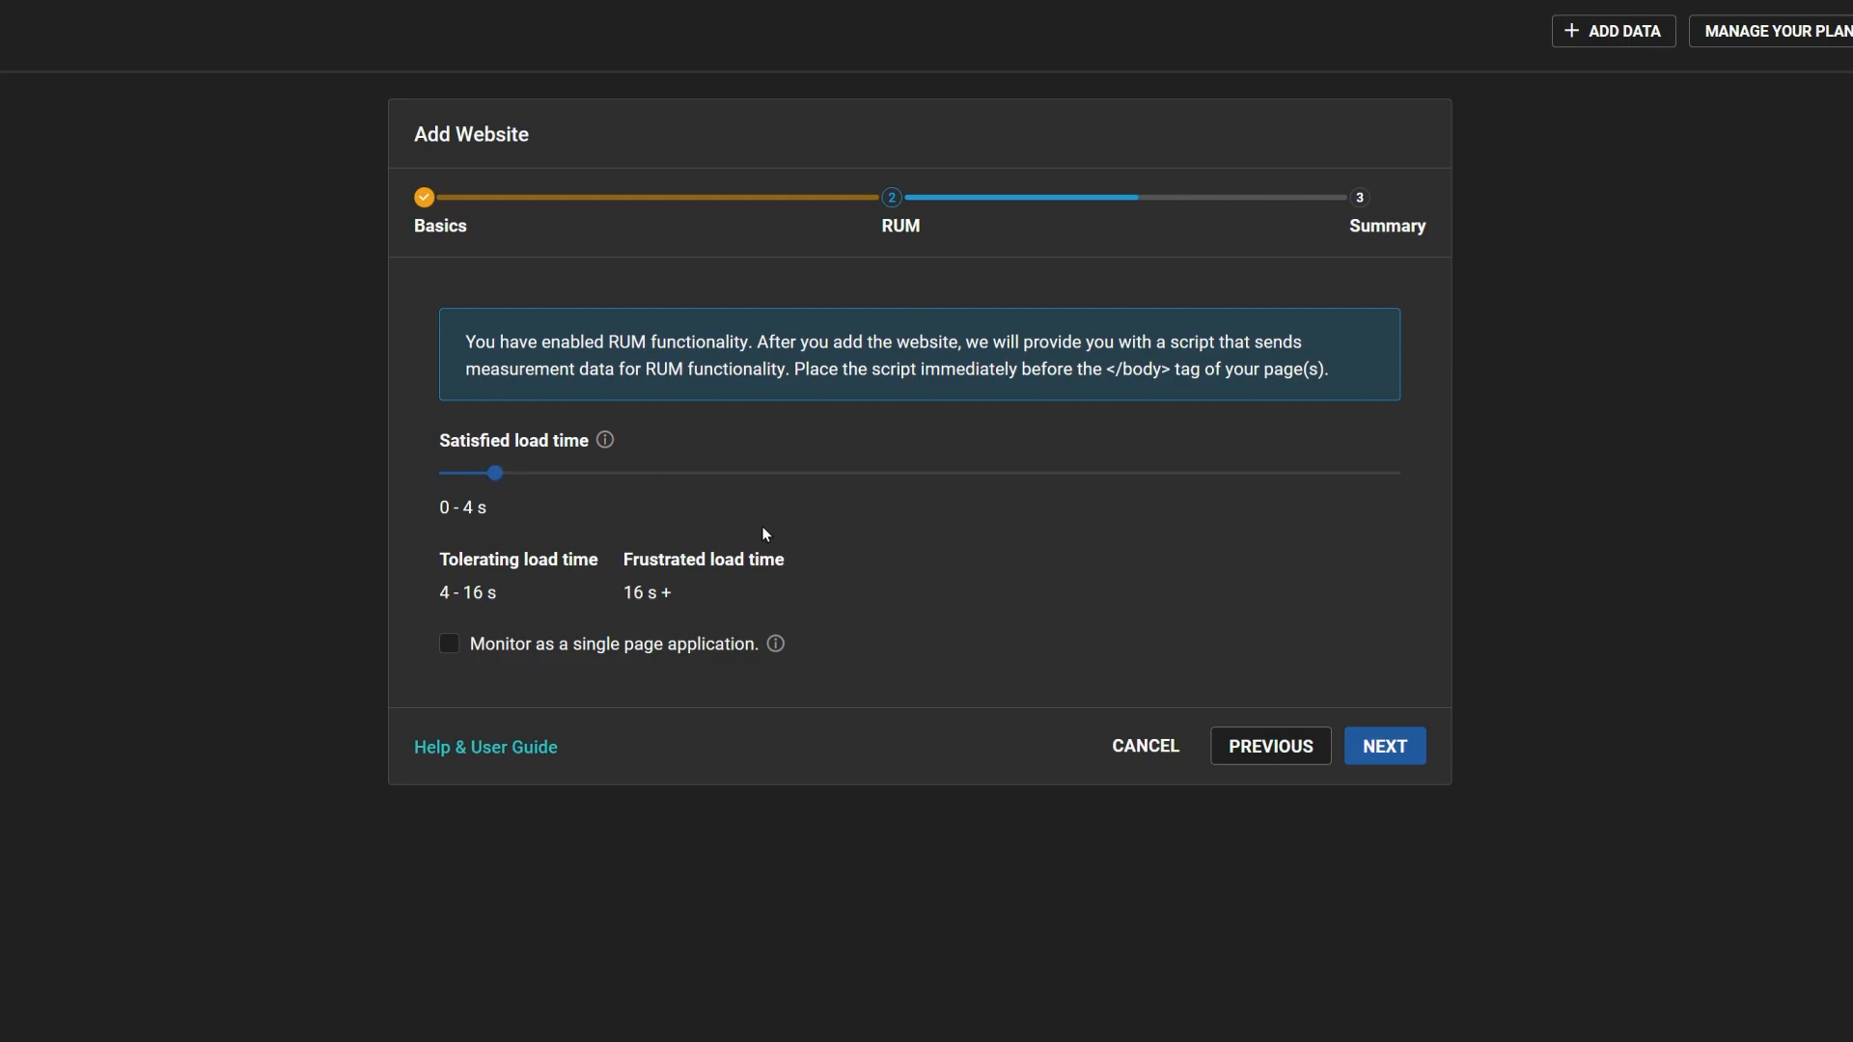
mouse_move(706, 582)
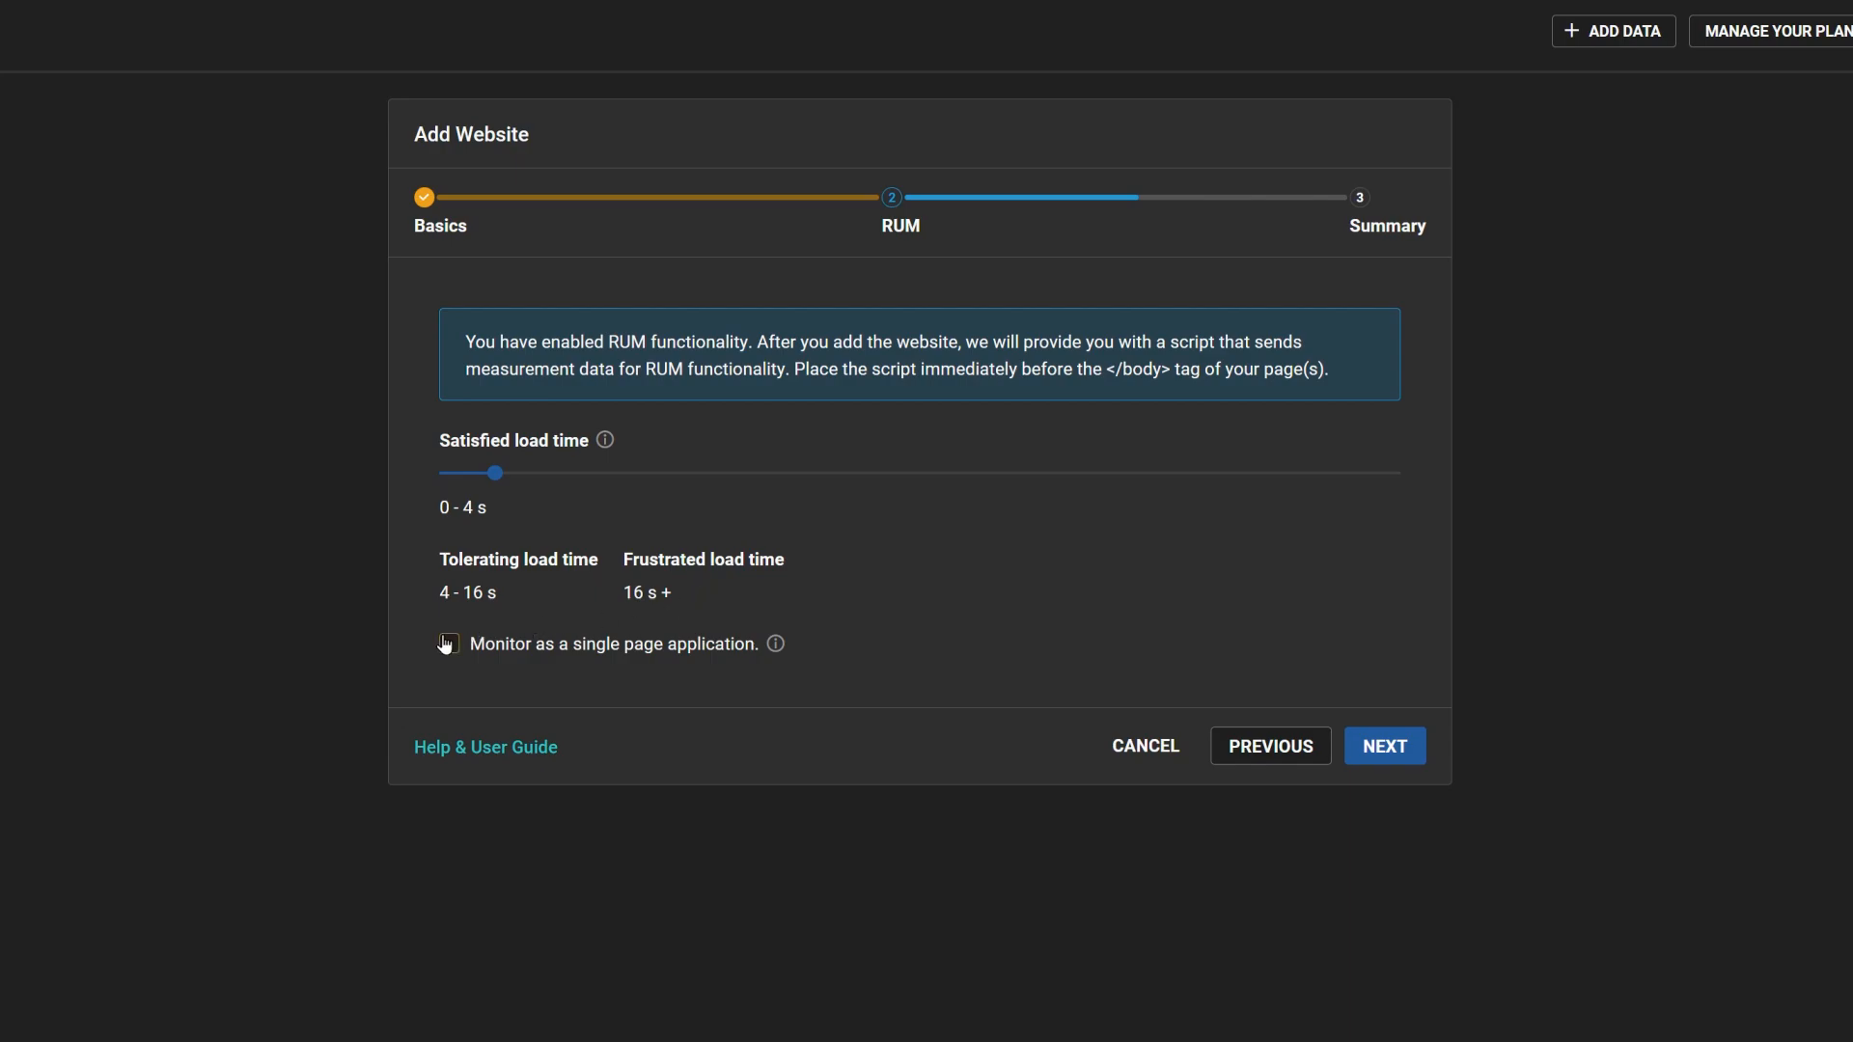
left_click(448, 644)
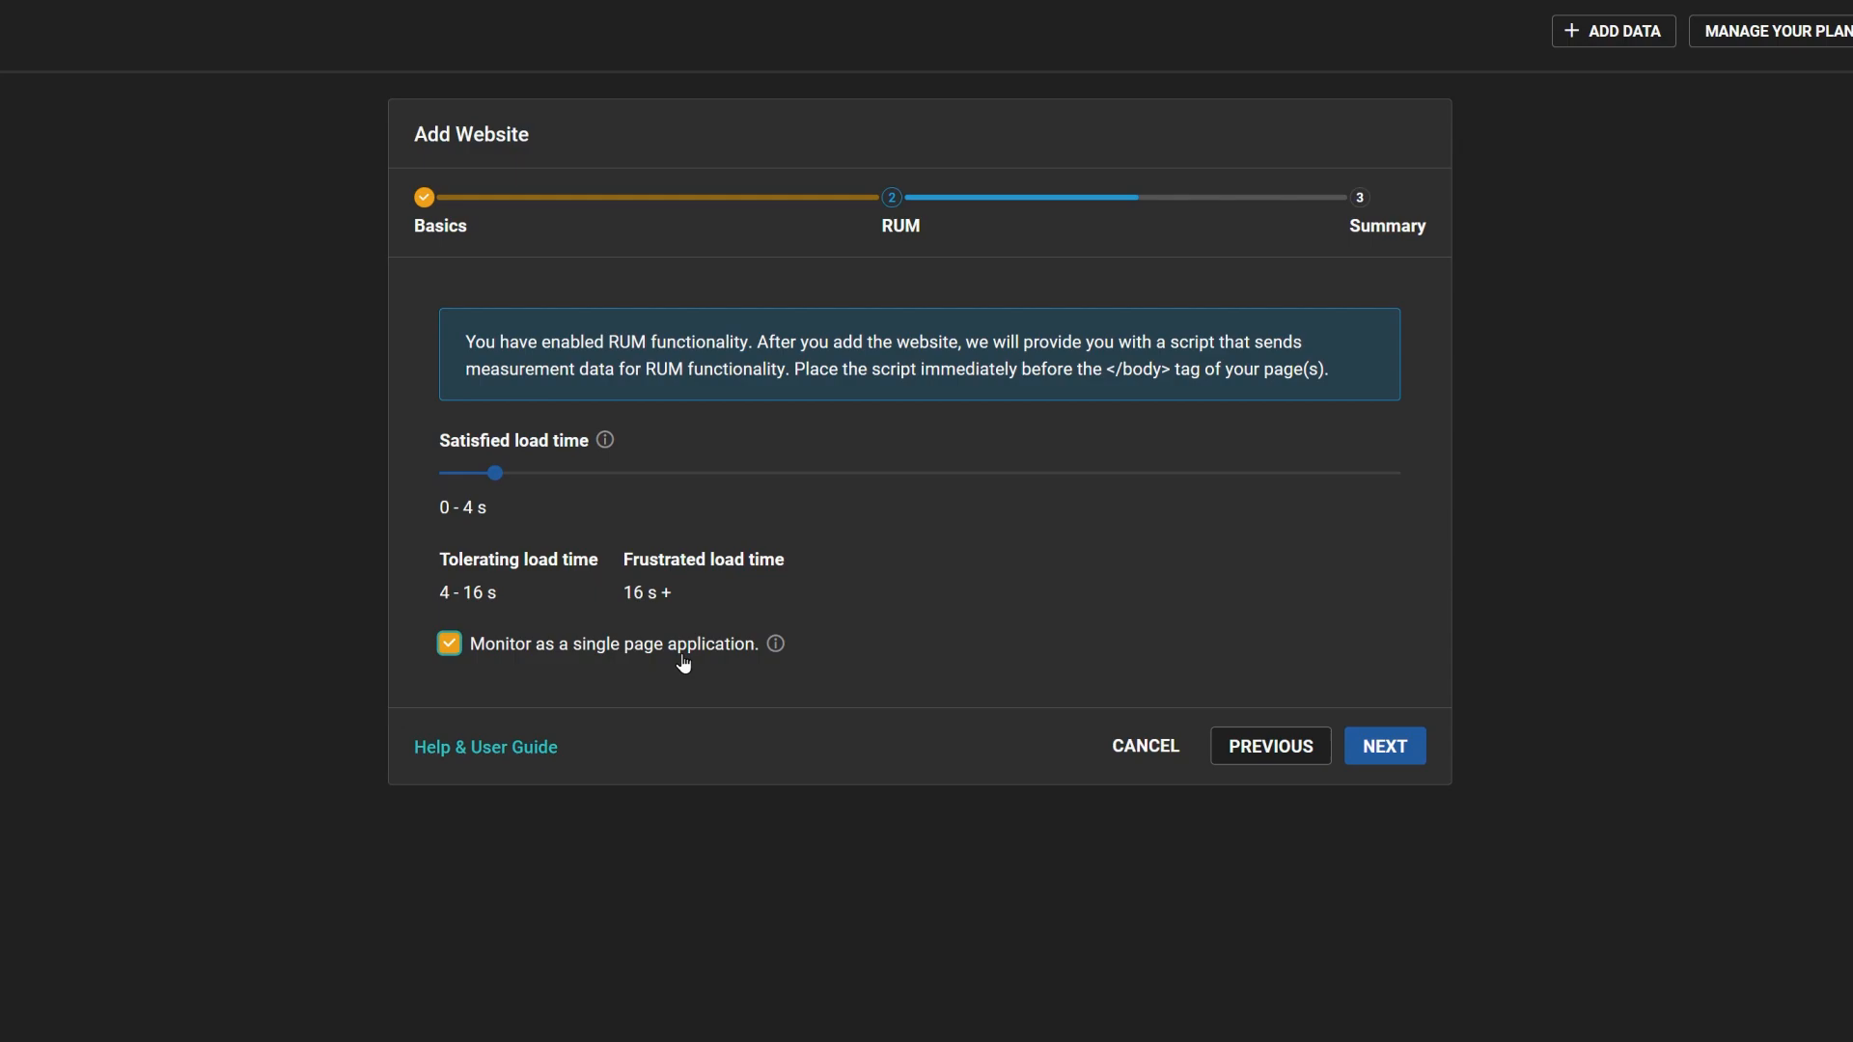
mouse_move(695, 669)
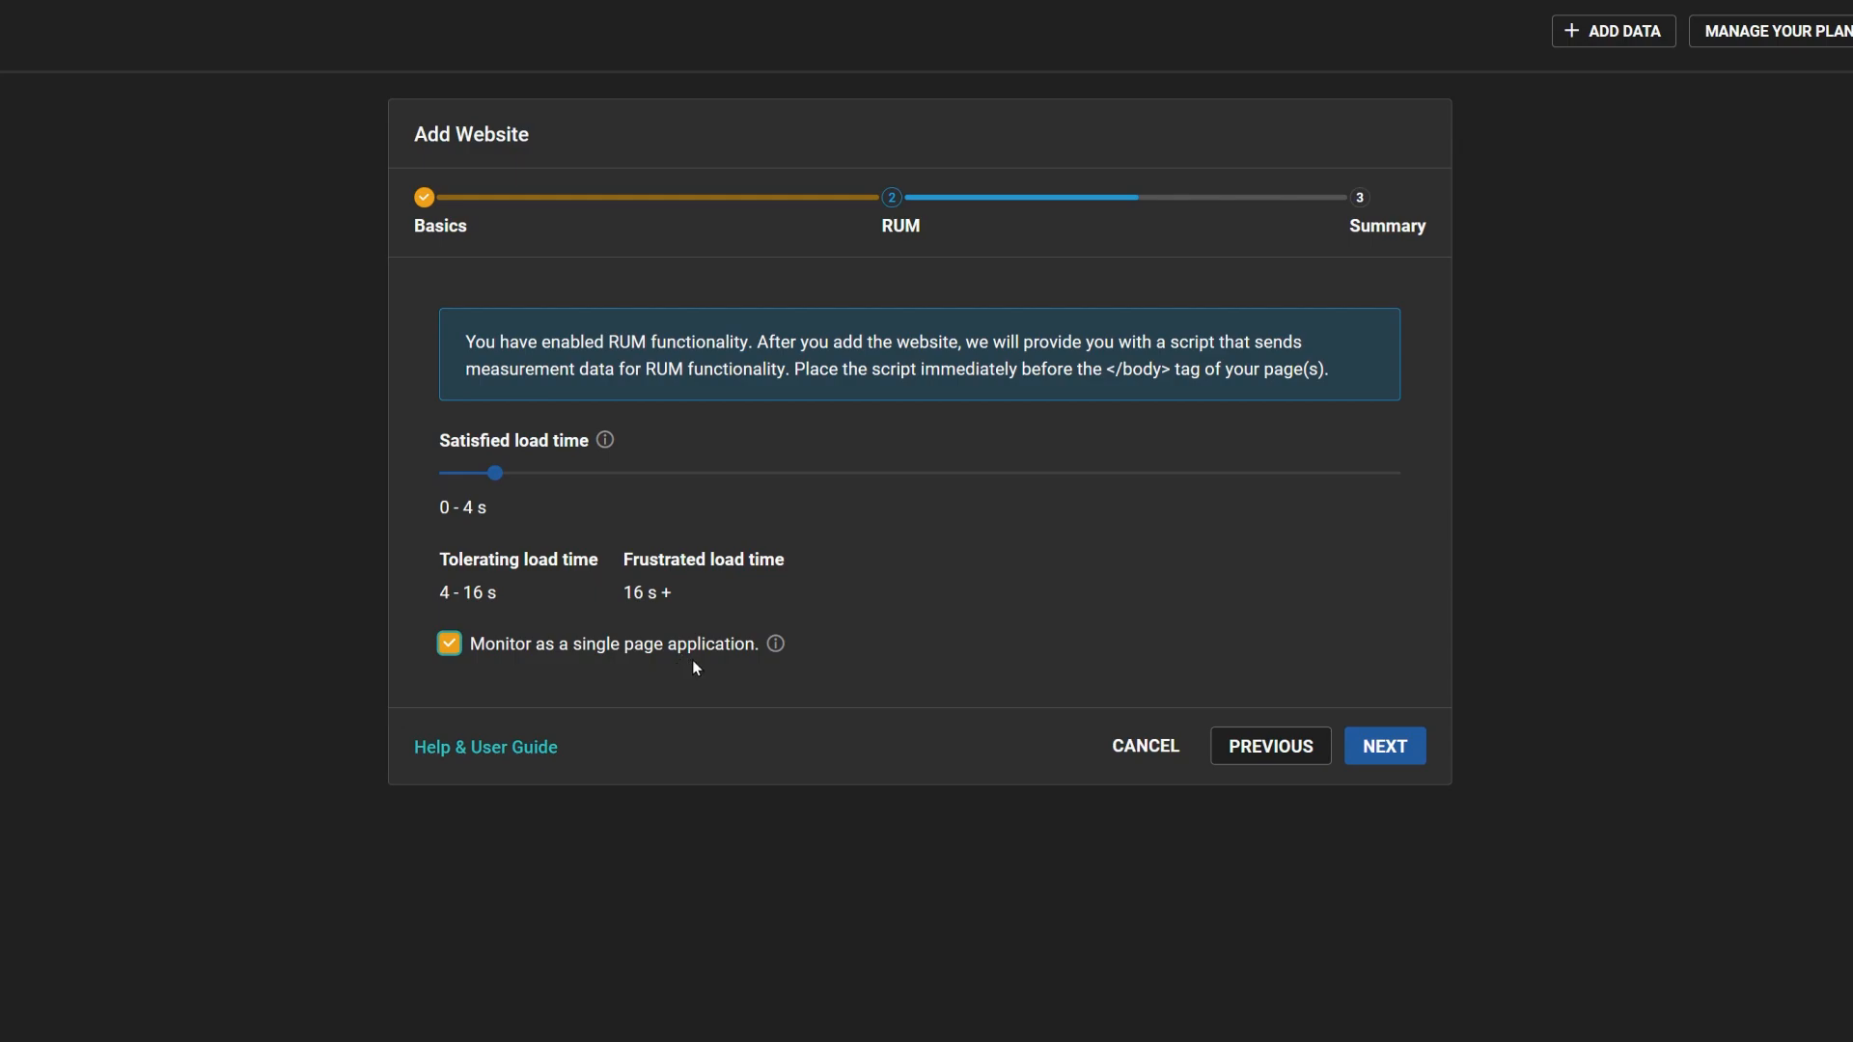
mouse_move(699, 672)
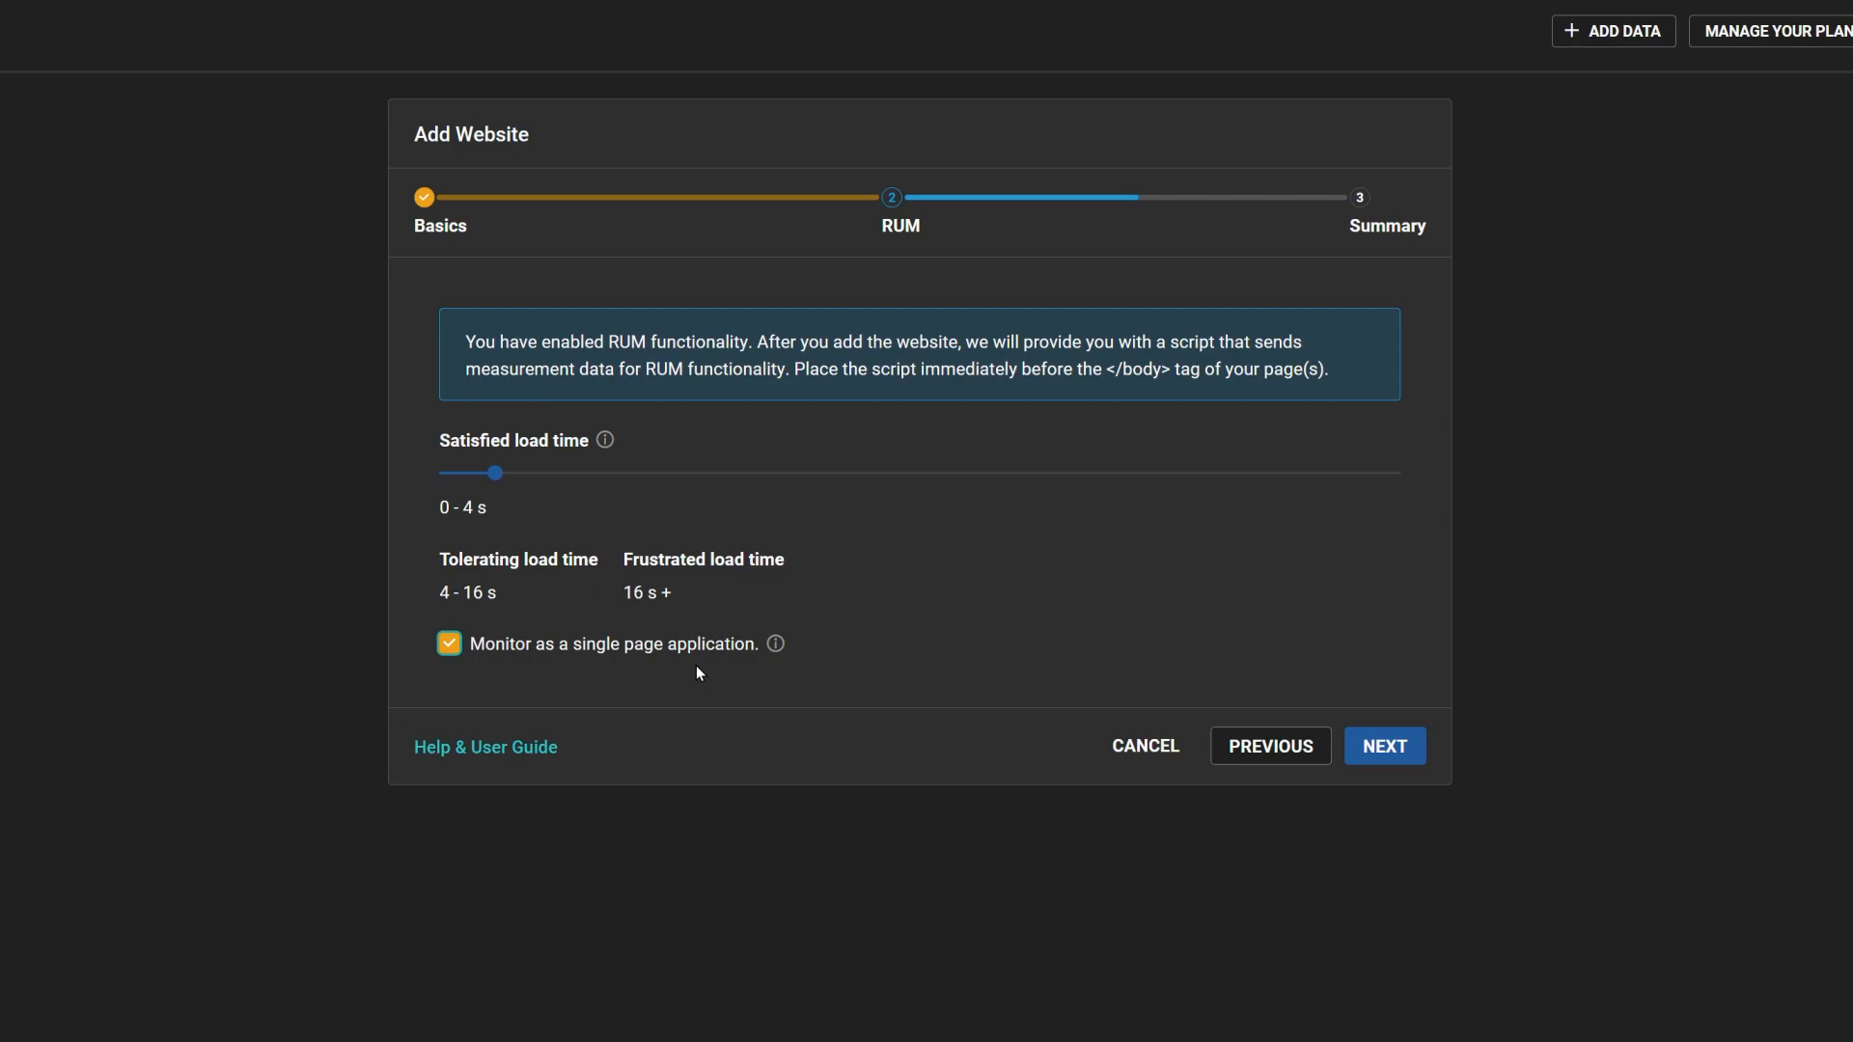
mouse_move(1378, 748)
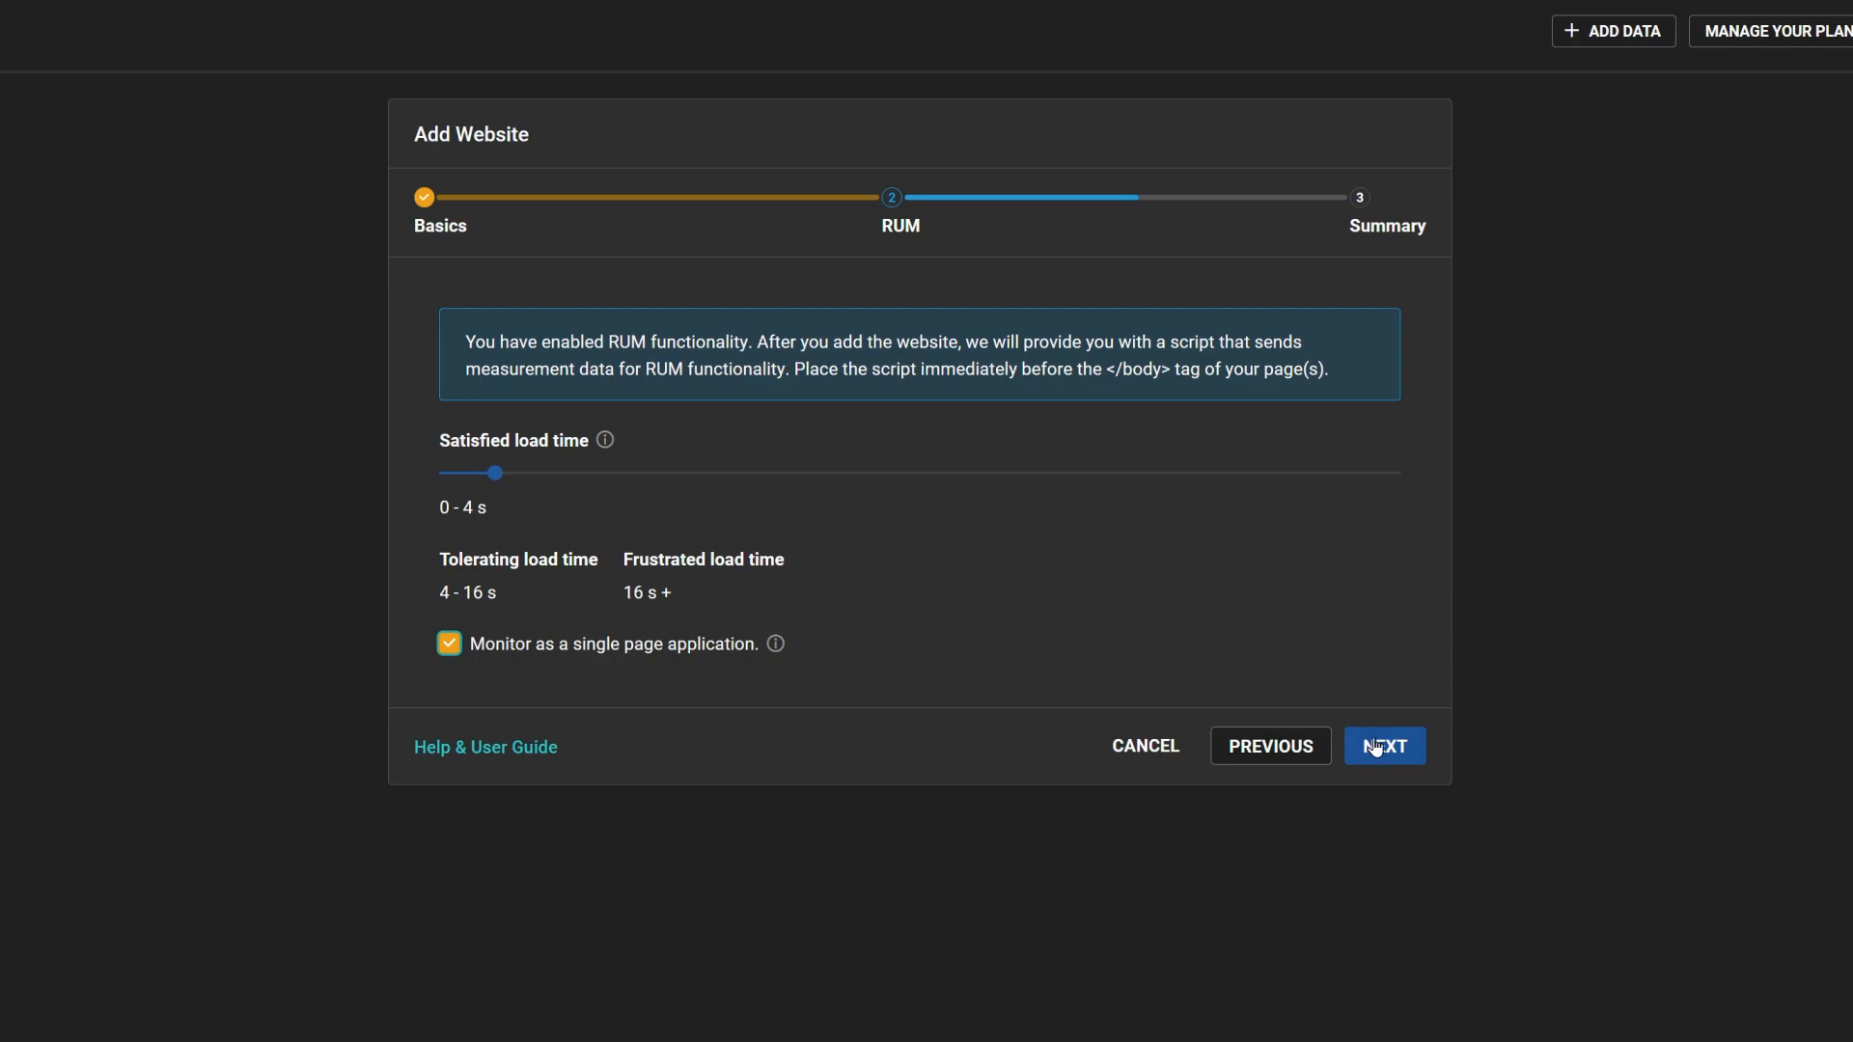
Step: Review the Summary step and confirm Add Website
left_click(1384, 746)
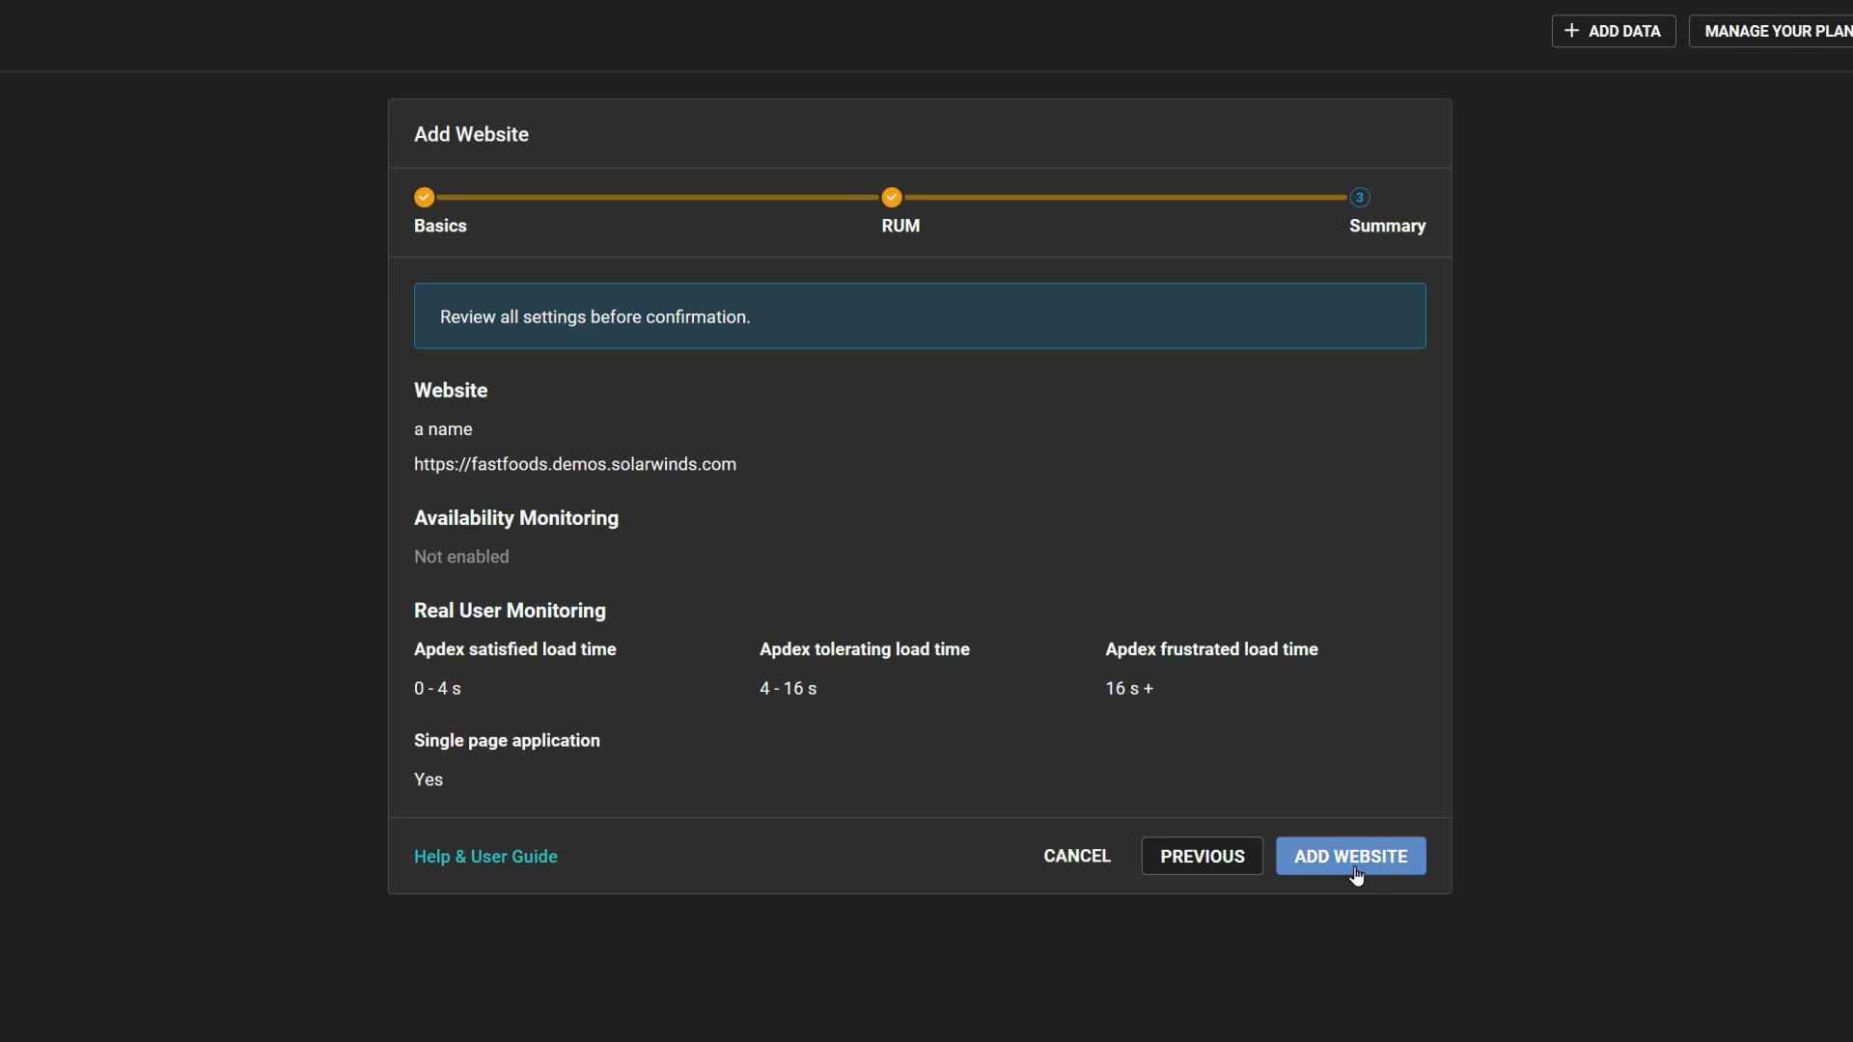
left_click(1350, 856)
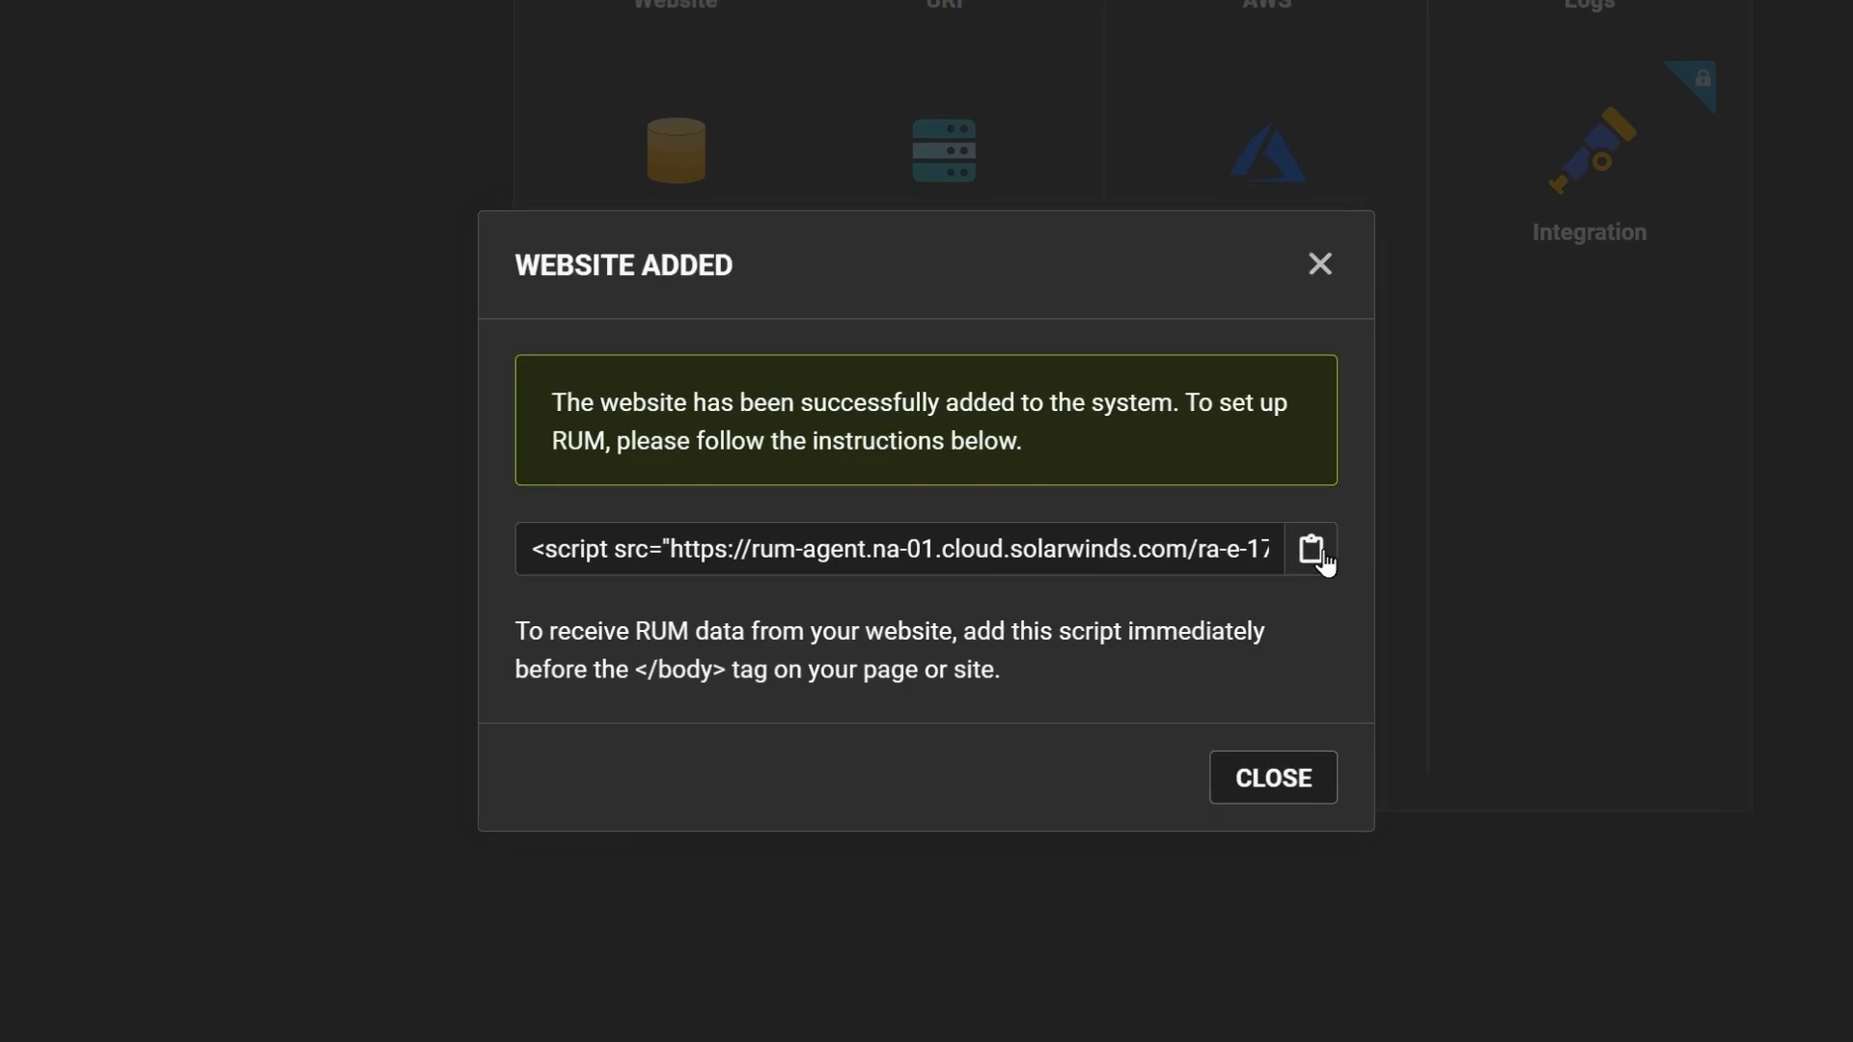
Step: Copy the RUM script snippet from the Website Added dialog
left_click(1273, 777)
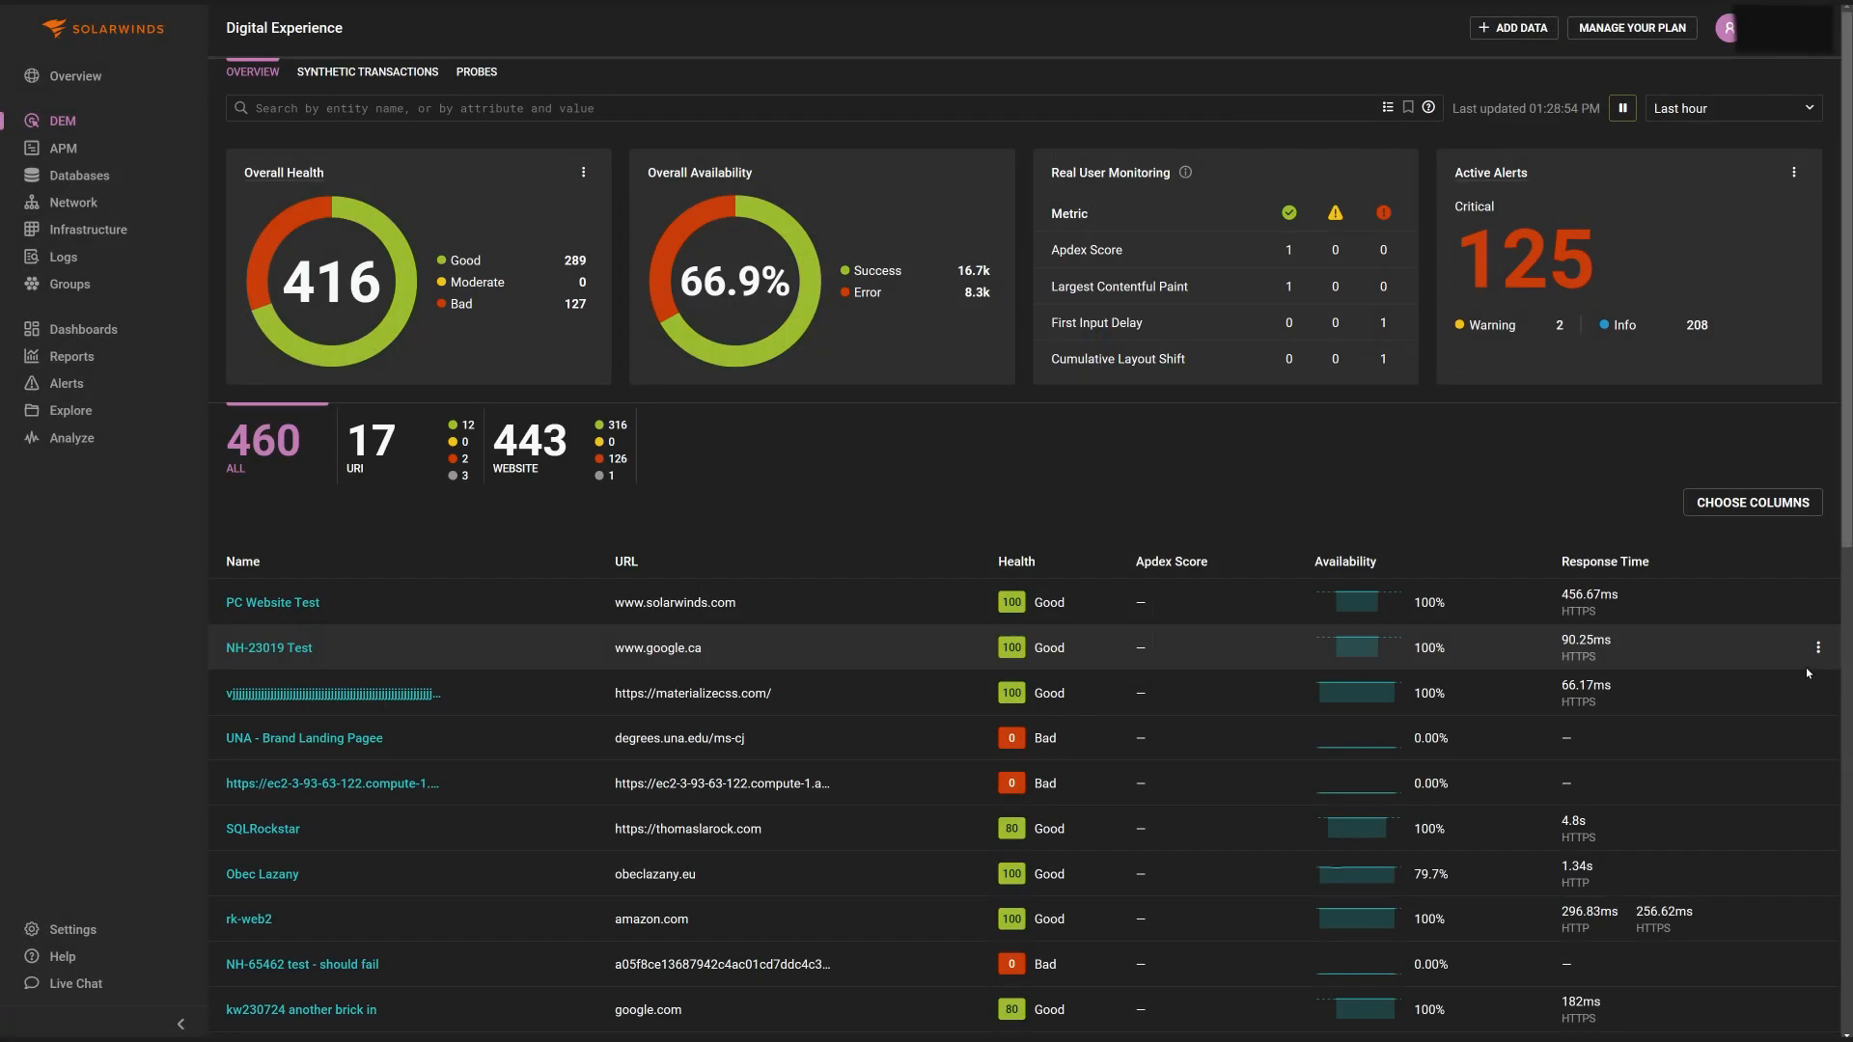